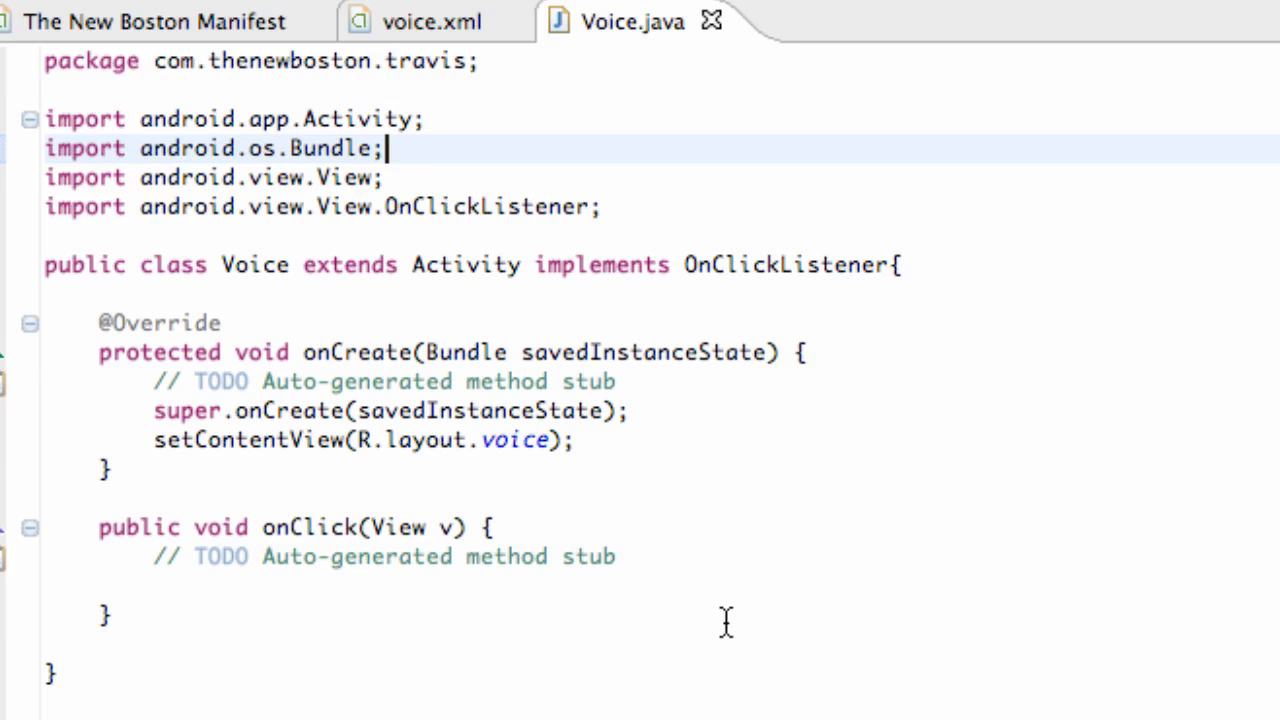
mouse_move(233, 245)
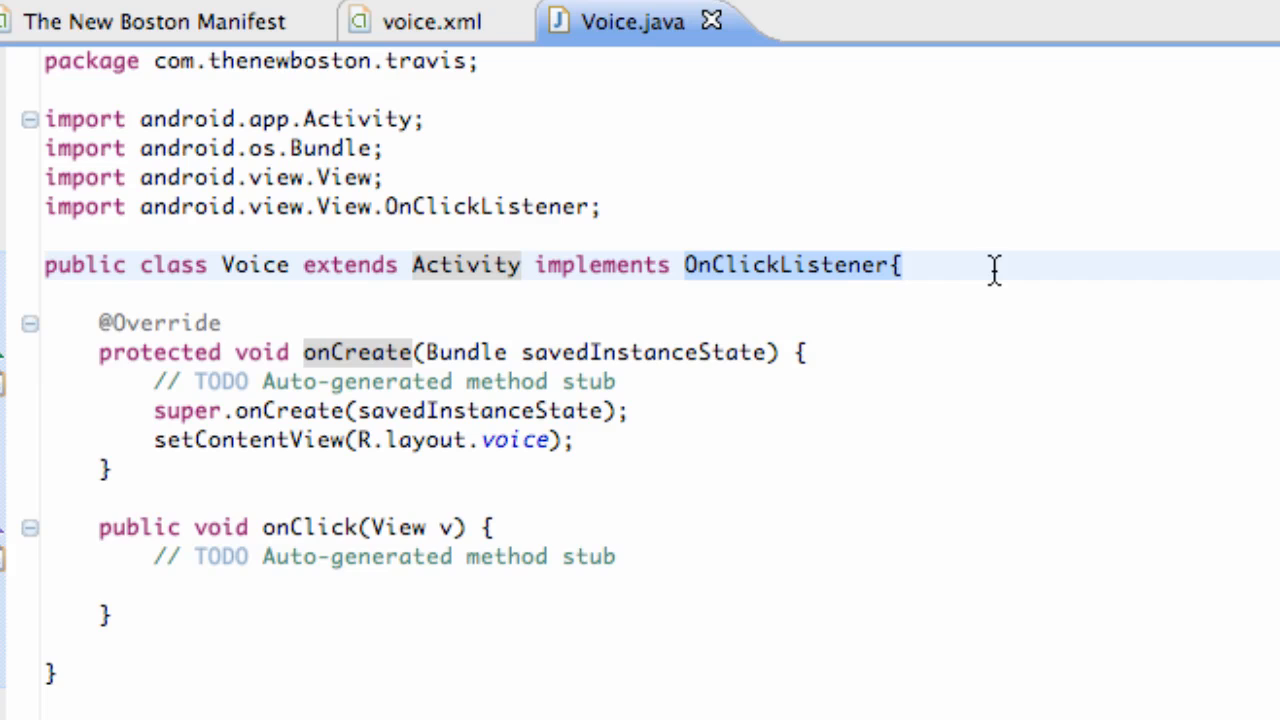
Open voice.xml and drop a Button (button1) and ListView (listView1) into the LinearLayout
click(363, 352)
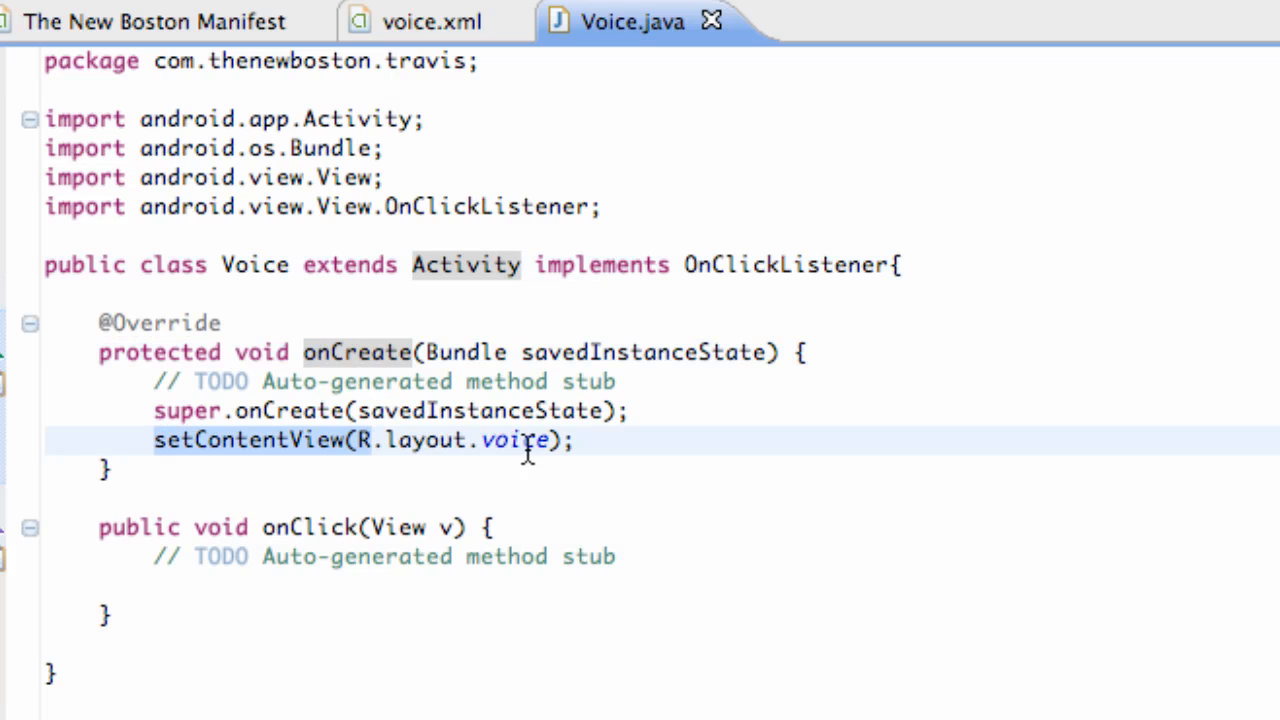
double_click(514, 440)
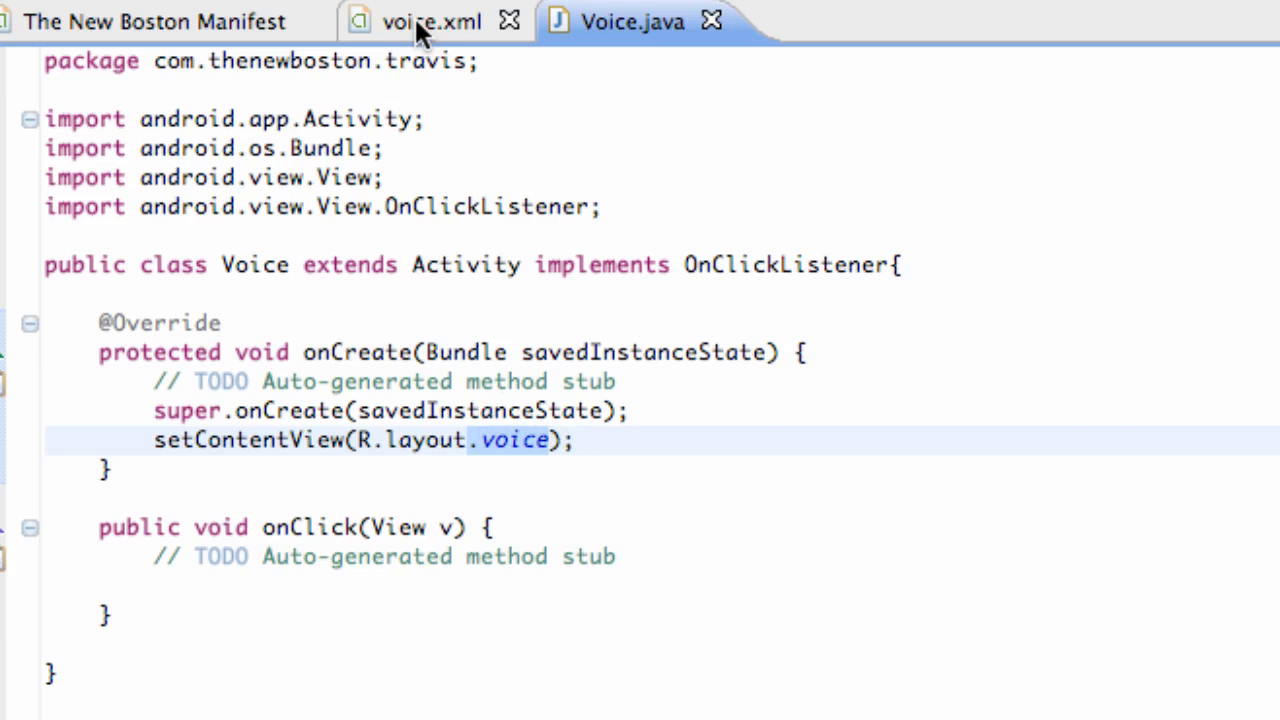
click(430, 21)
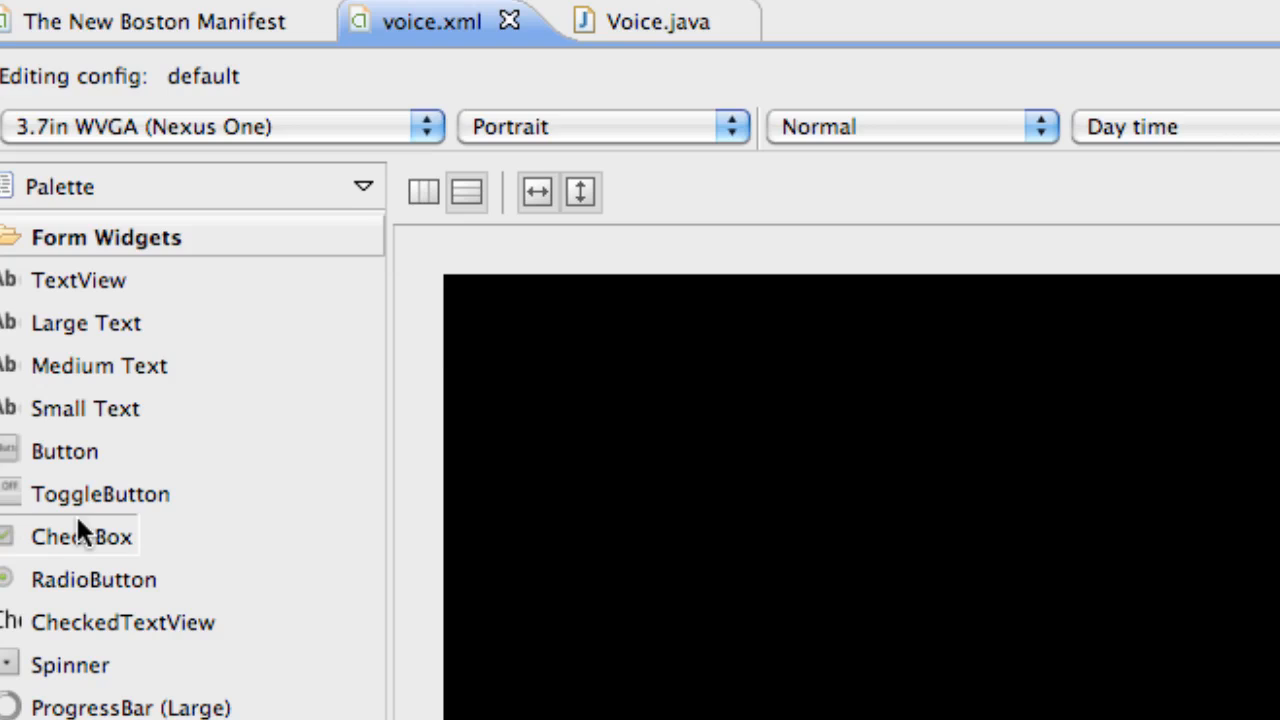
scroll(down, 3)
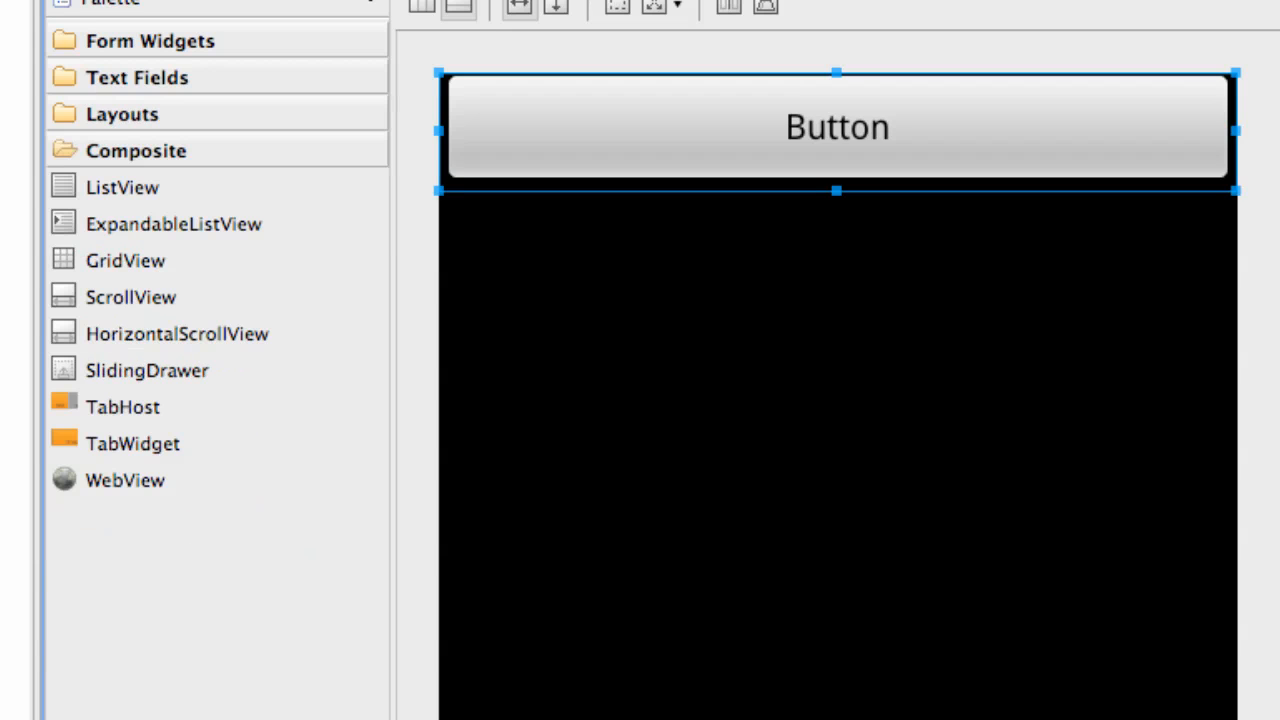
drag(122, 187, 735, 340)
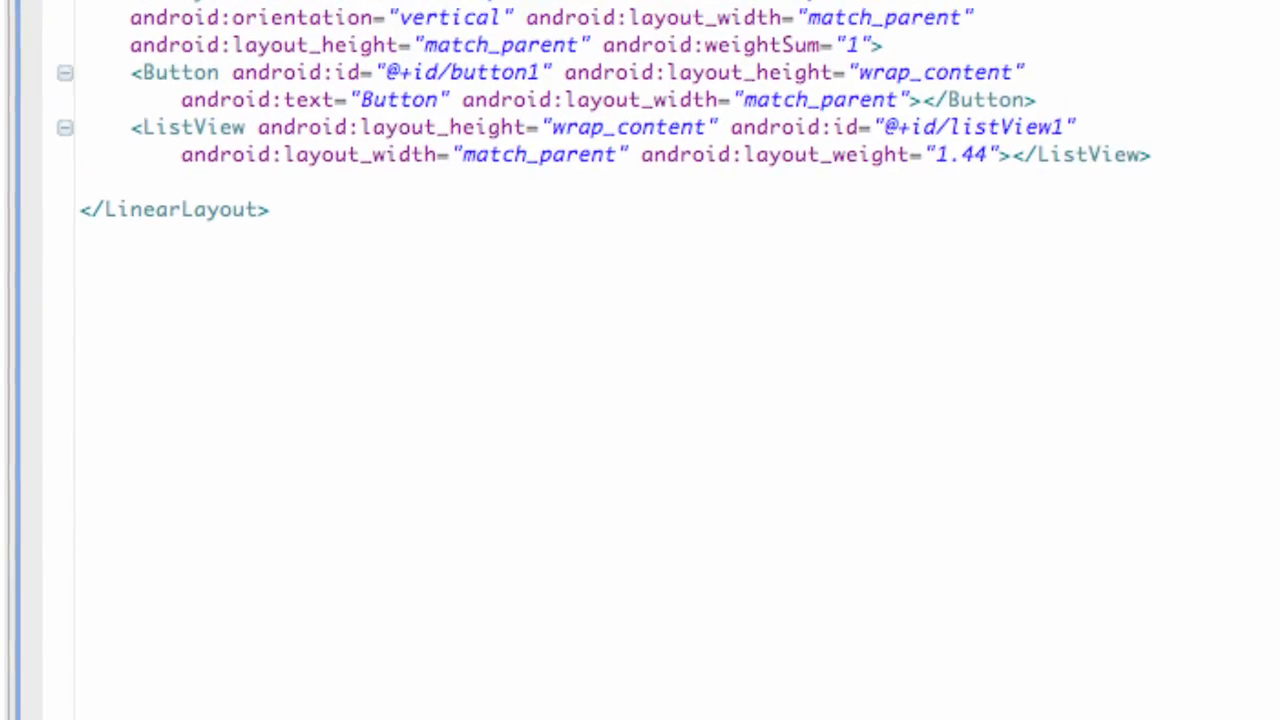
Set the ListView height to fill_parent and rename the ids to bVoice and lvVoiceReturn
scroll(down, 3)
text(fill)
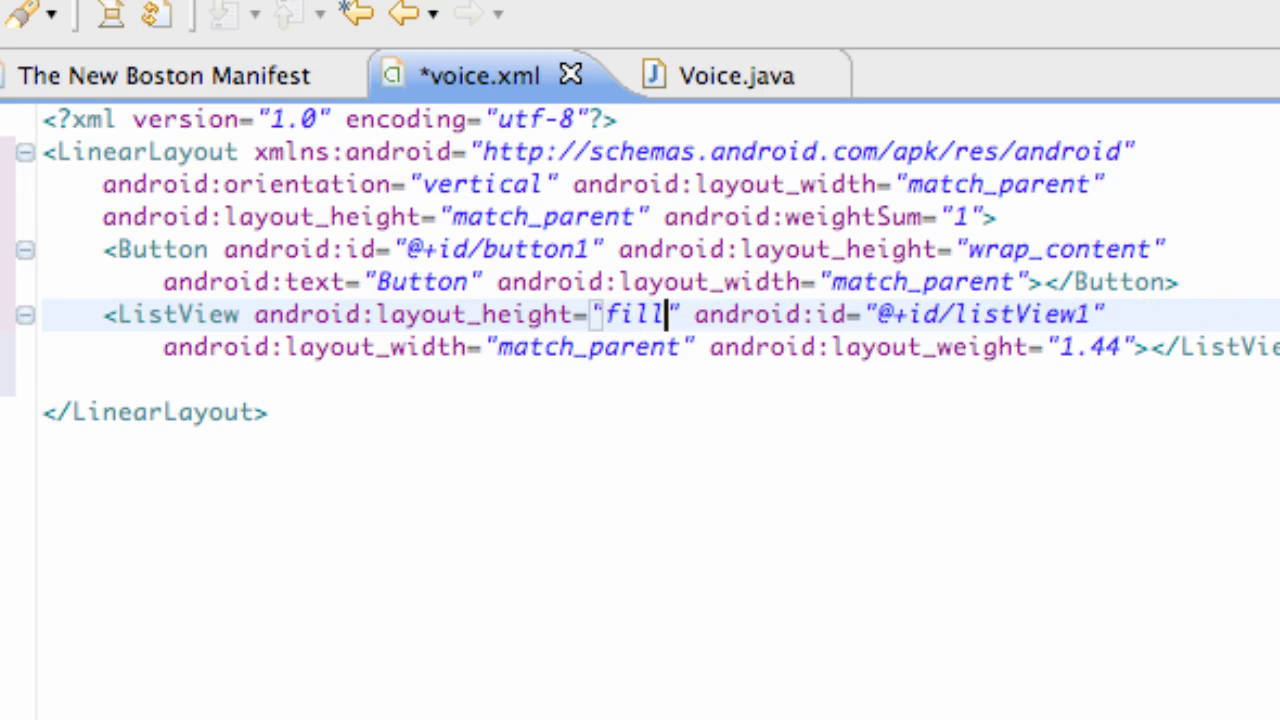
text(_parent)
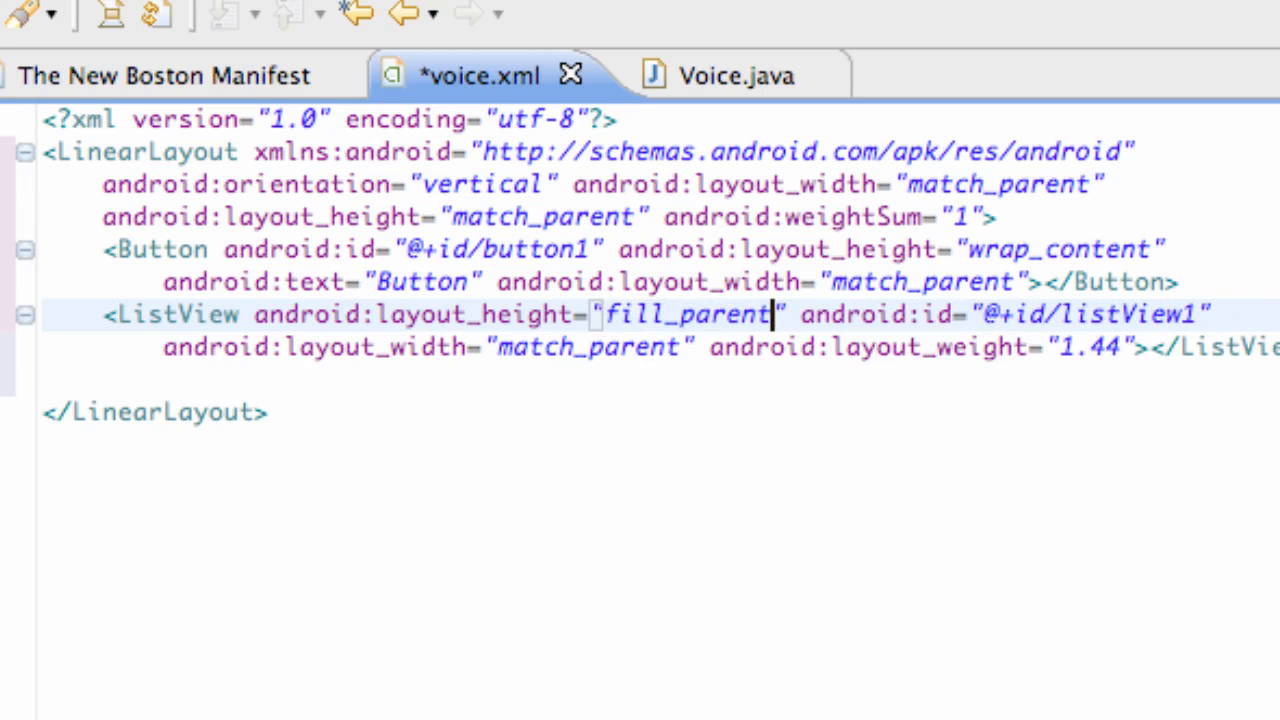
click(510, 250)
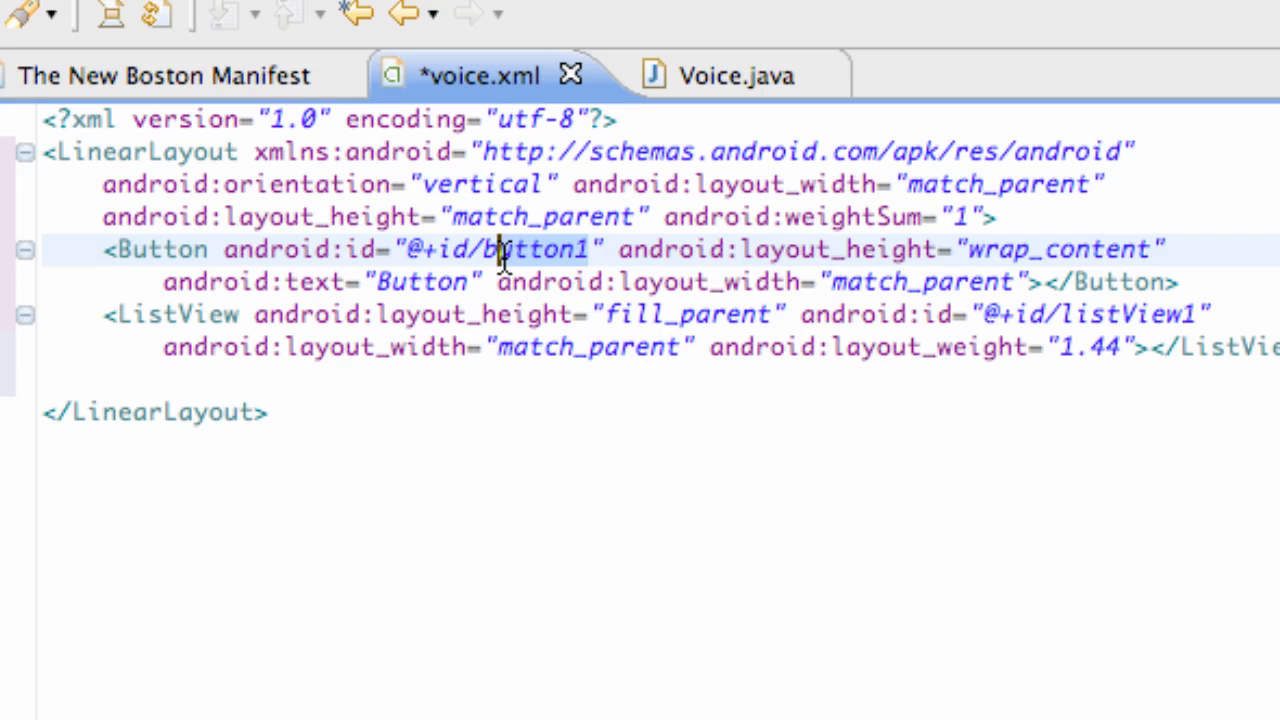
text(bVoice)
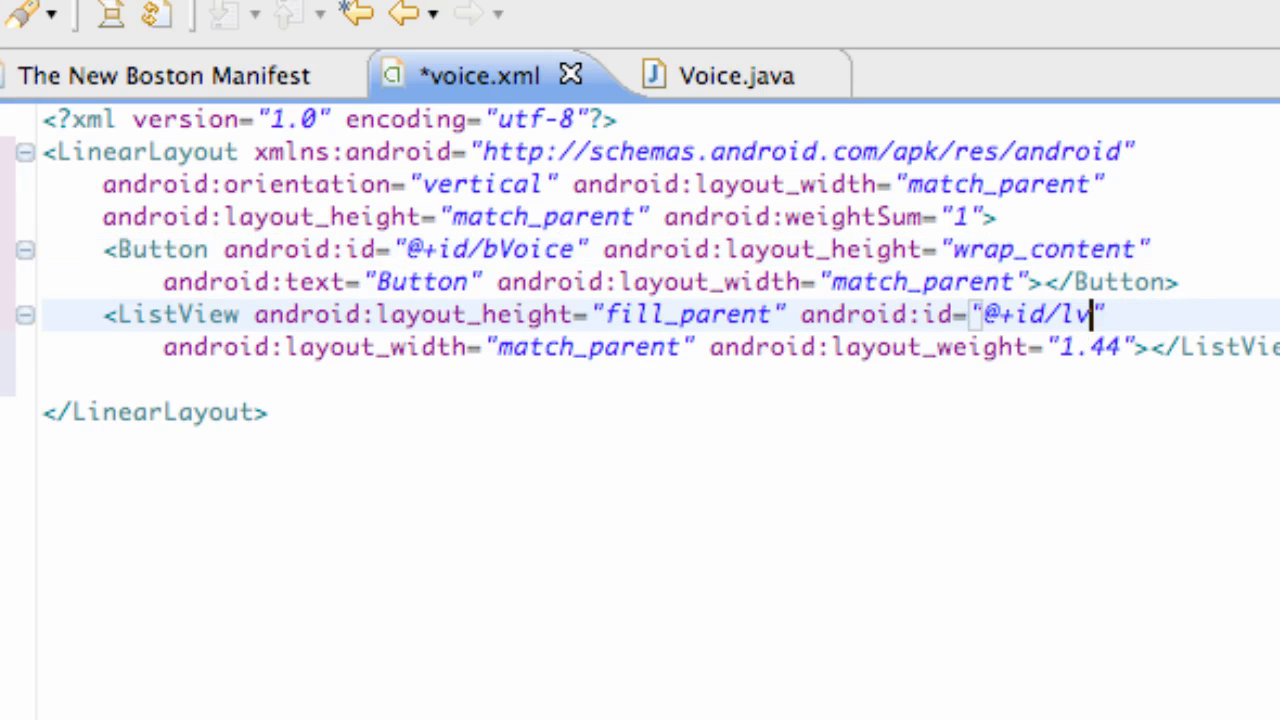
text(Voic)
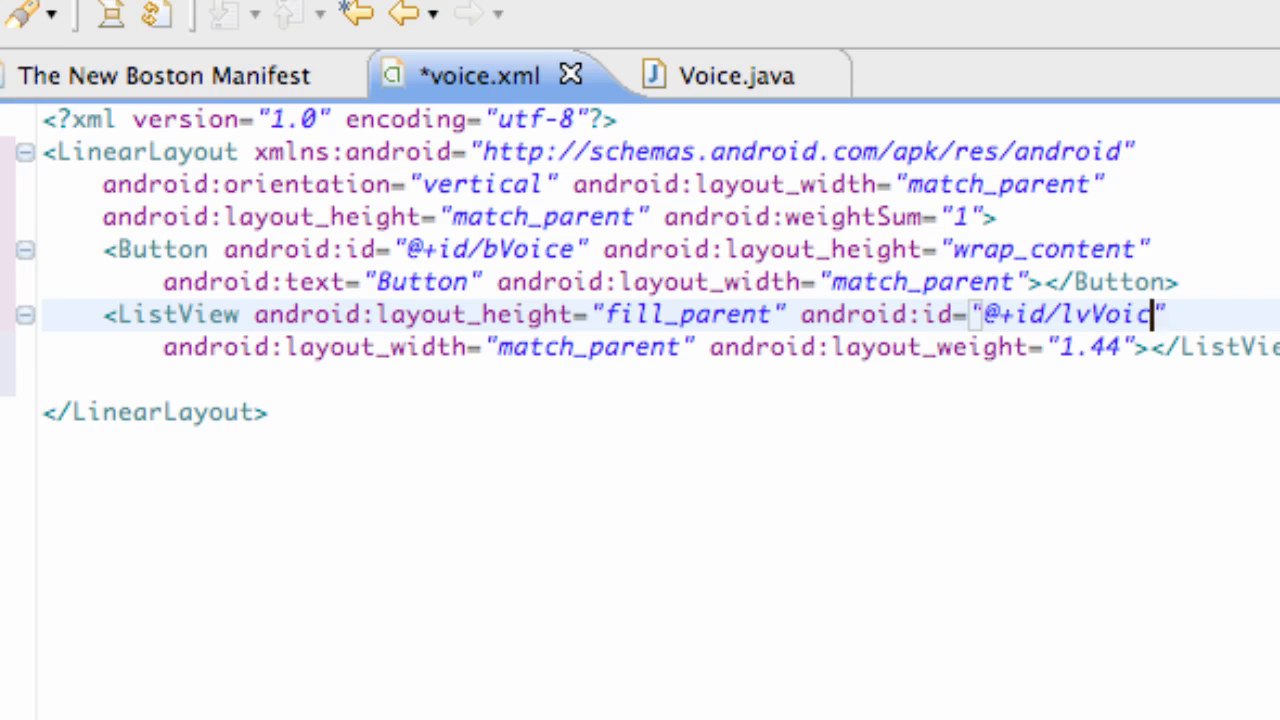
text(Return)
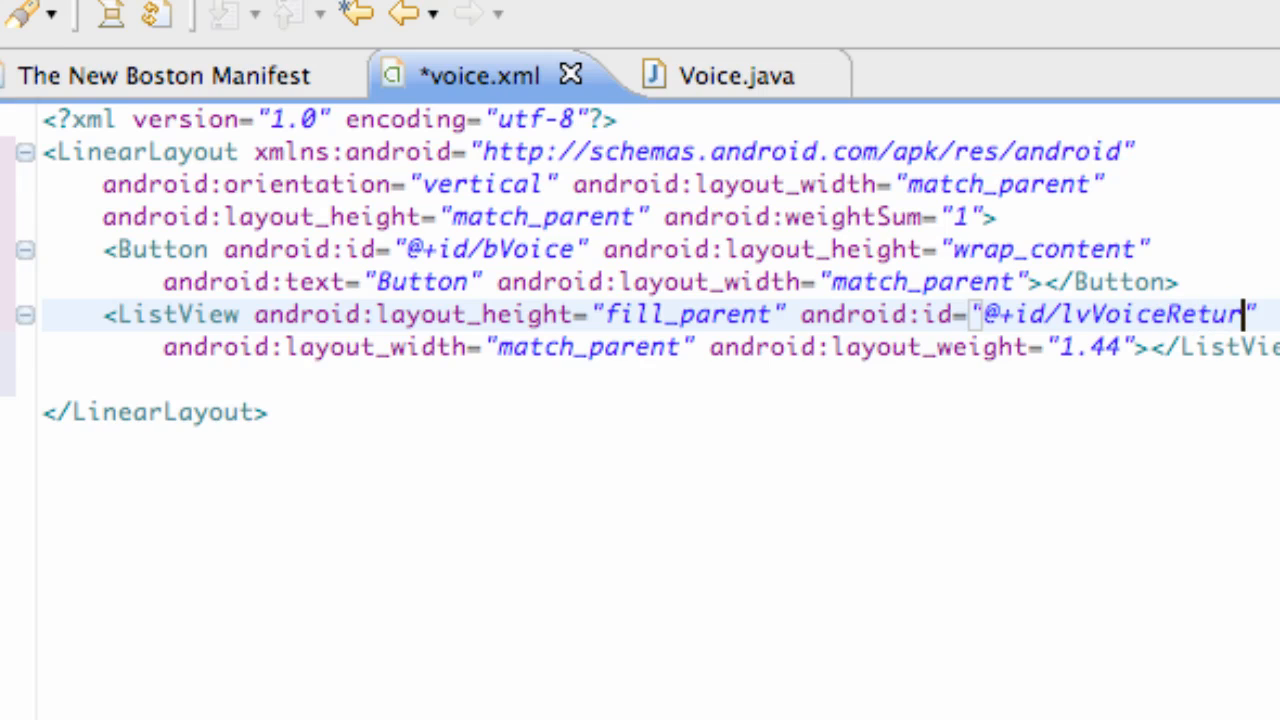
text(n)
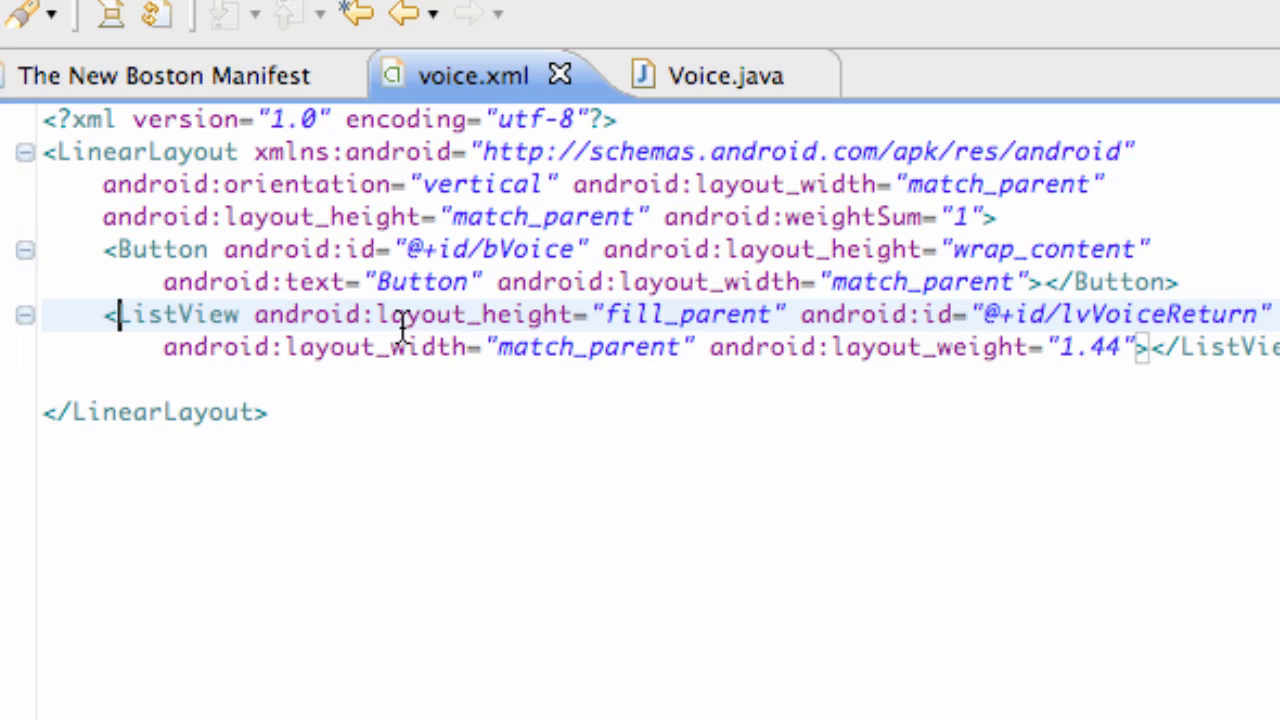
double_click(180, 315)
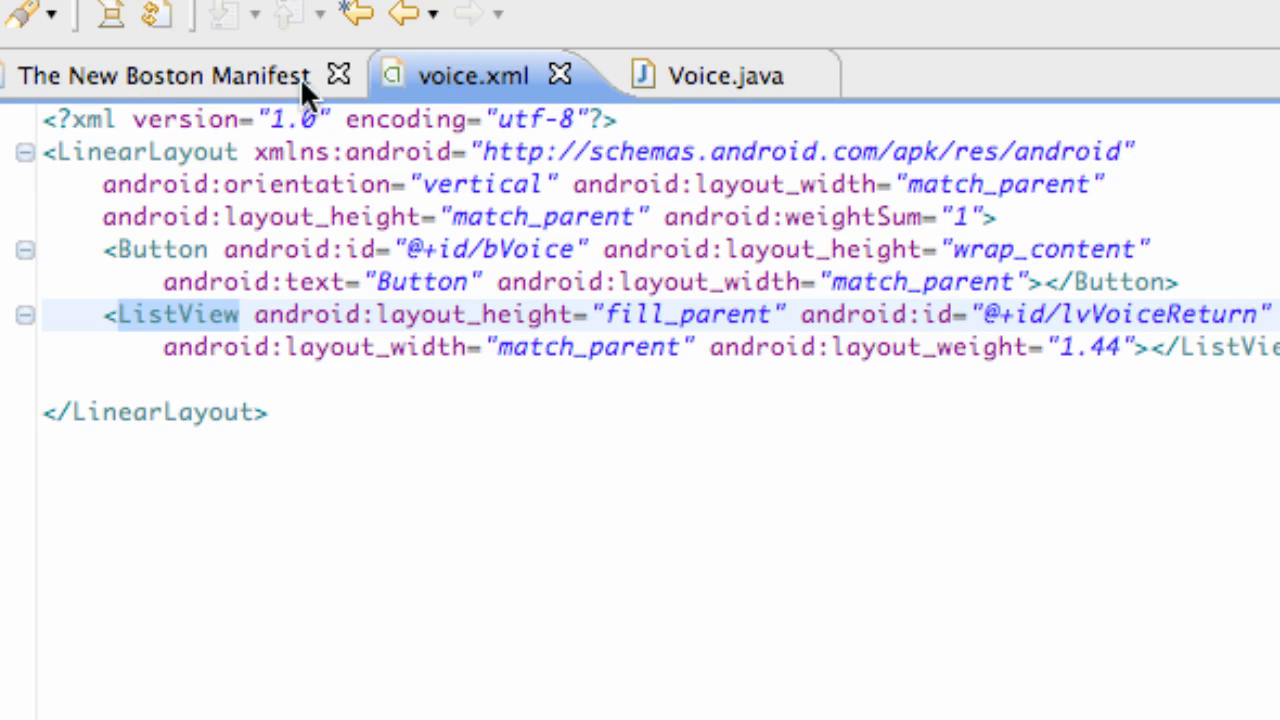
Declare a ListView field named lv in the Voice activity
click(697, 75)
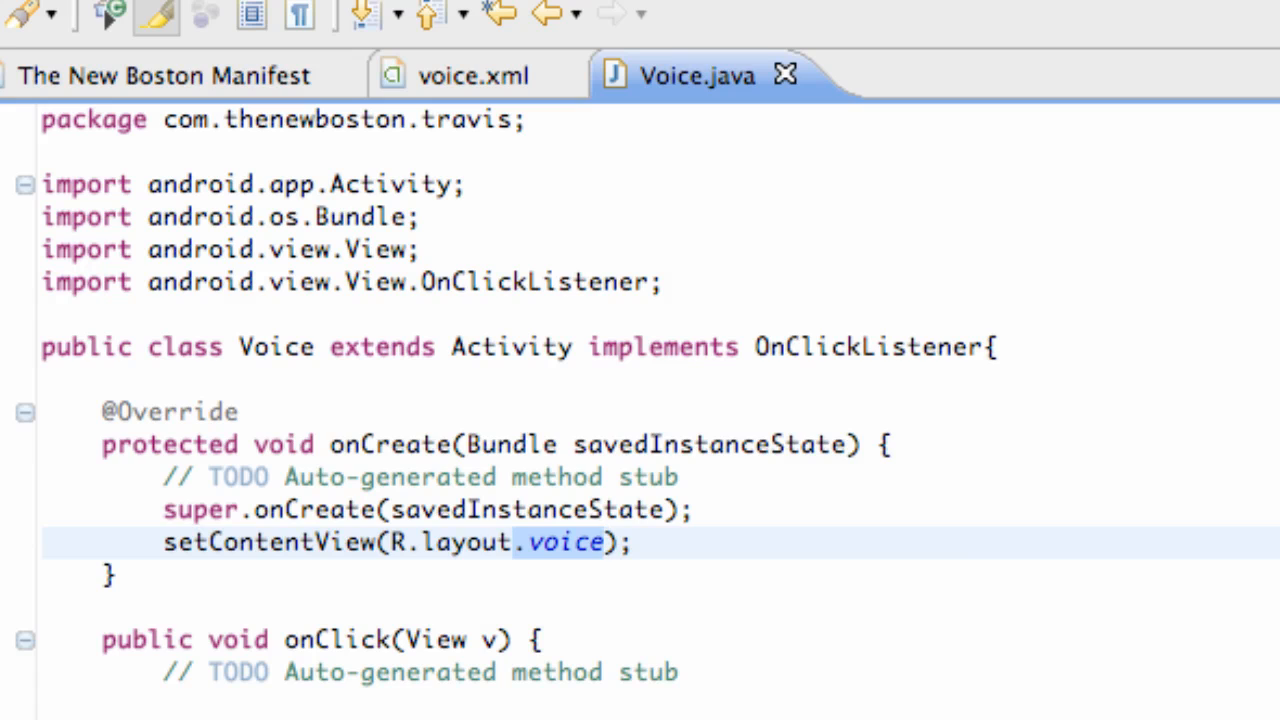
scroll(down, 3)
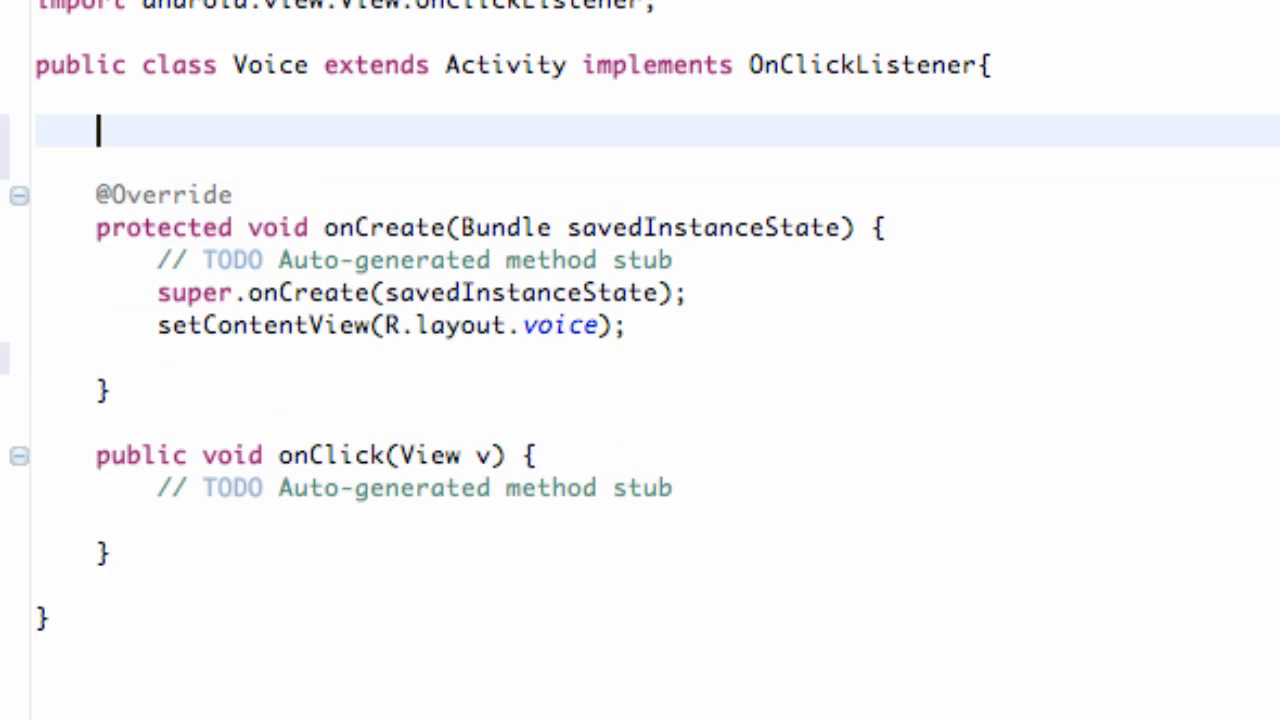
text(ListView l)
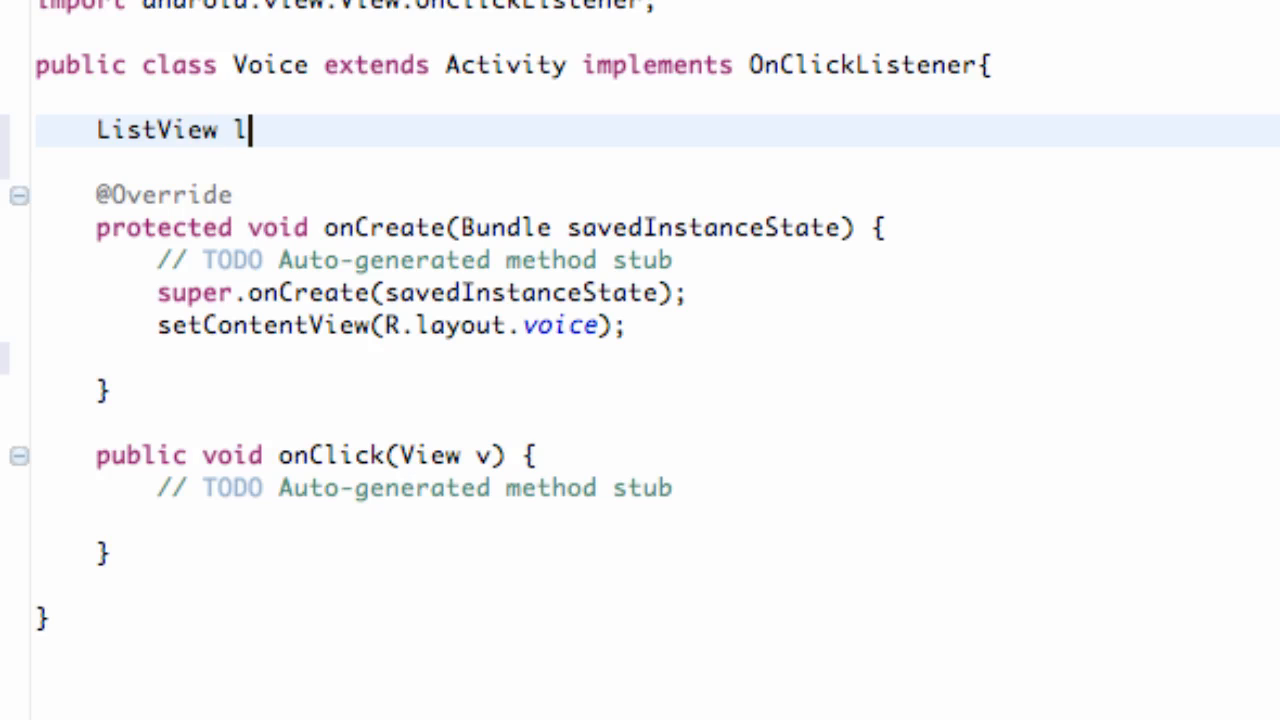
text(v;)
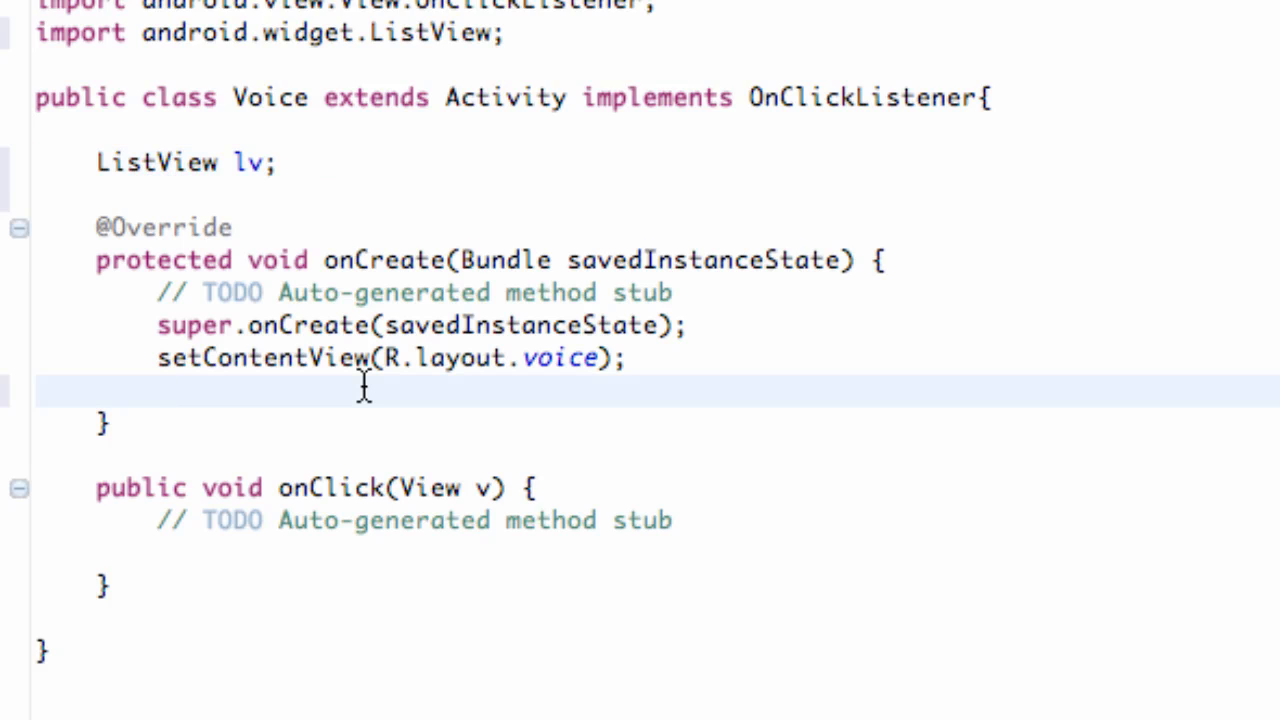
In onCreate, assign lv = (ListView) findViewById(R.id.lvVoiceReturn)
text(lv)
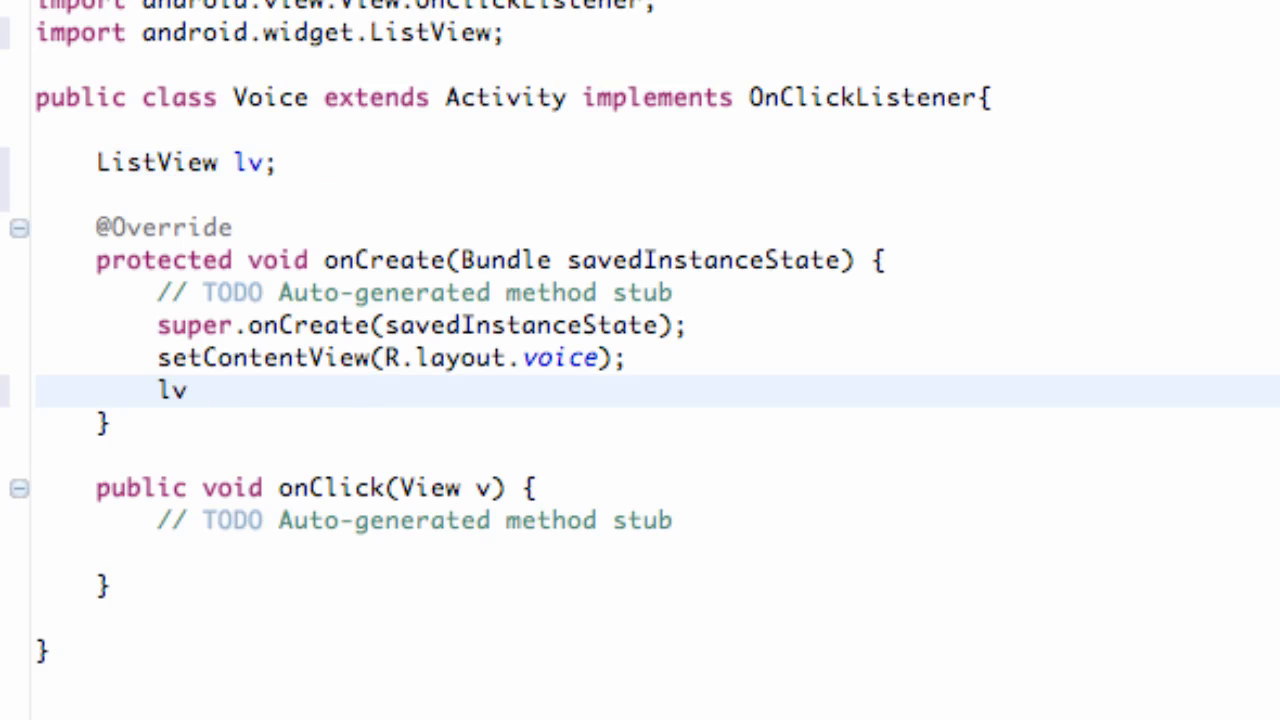
text(= (List)
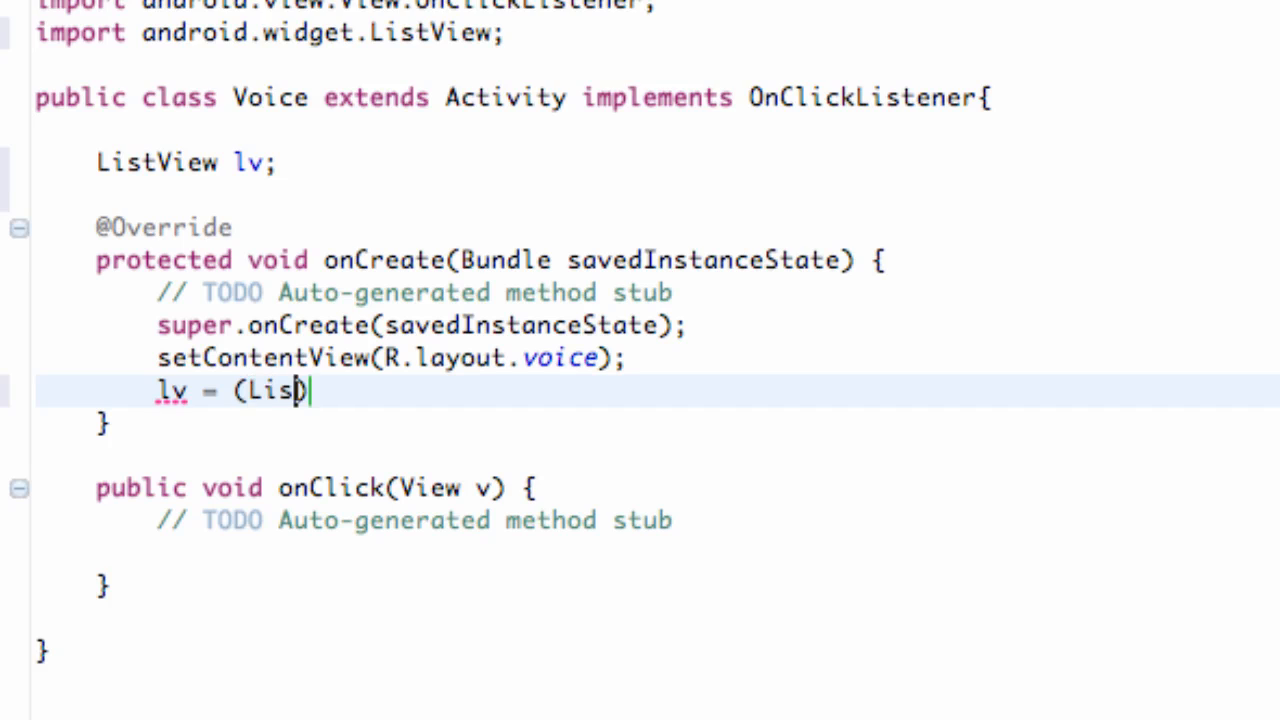
text(tView))
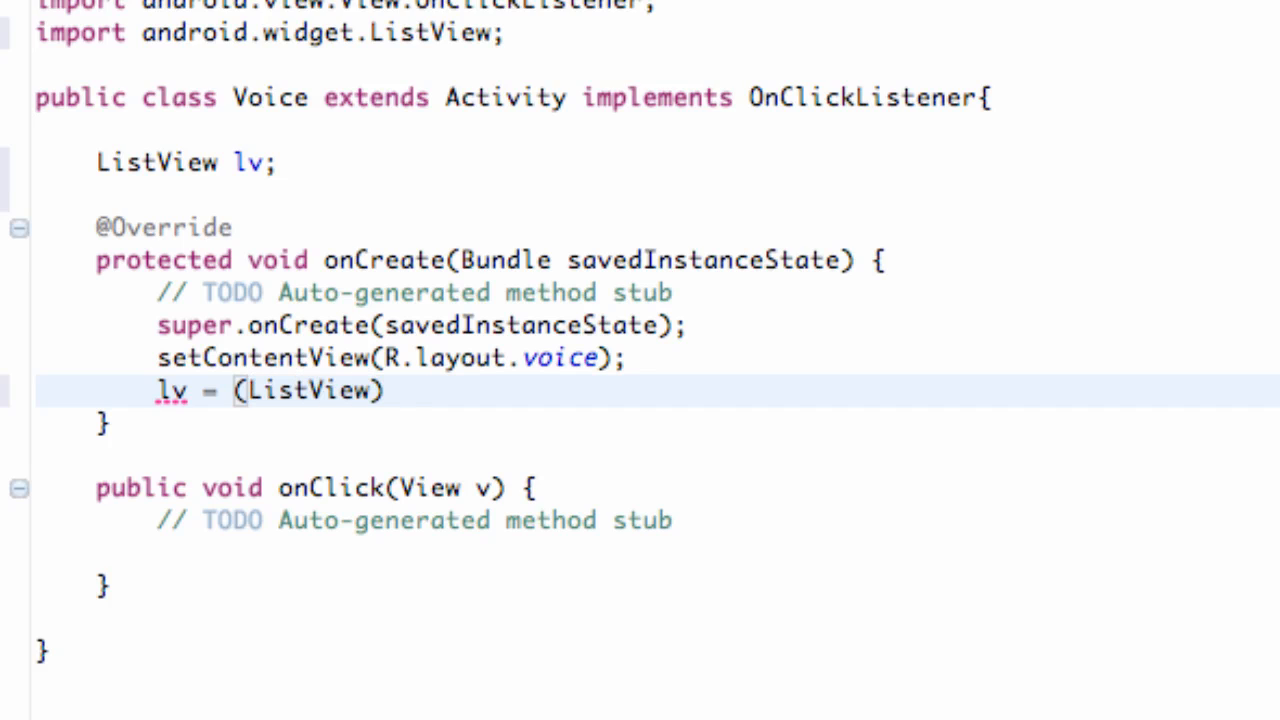
text(findVy)
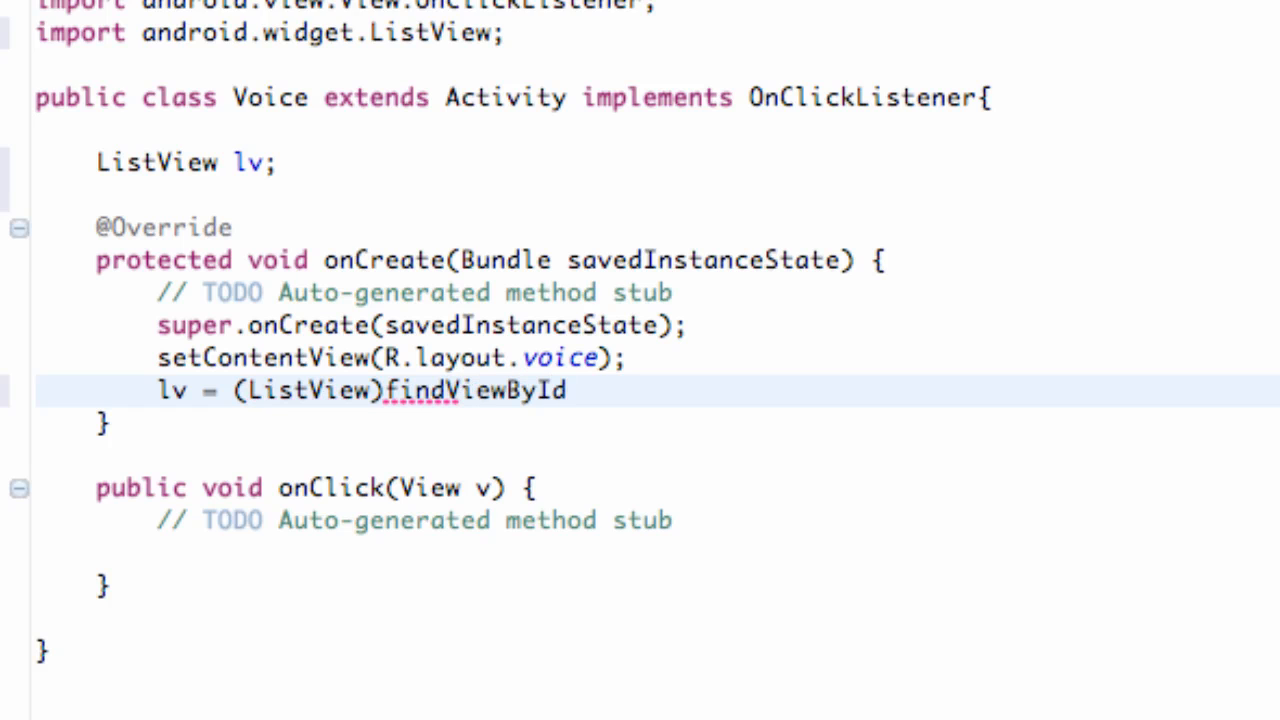
text((R.id)
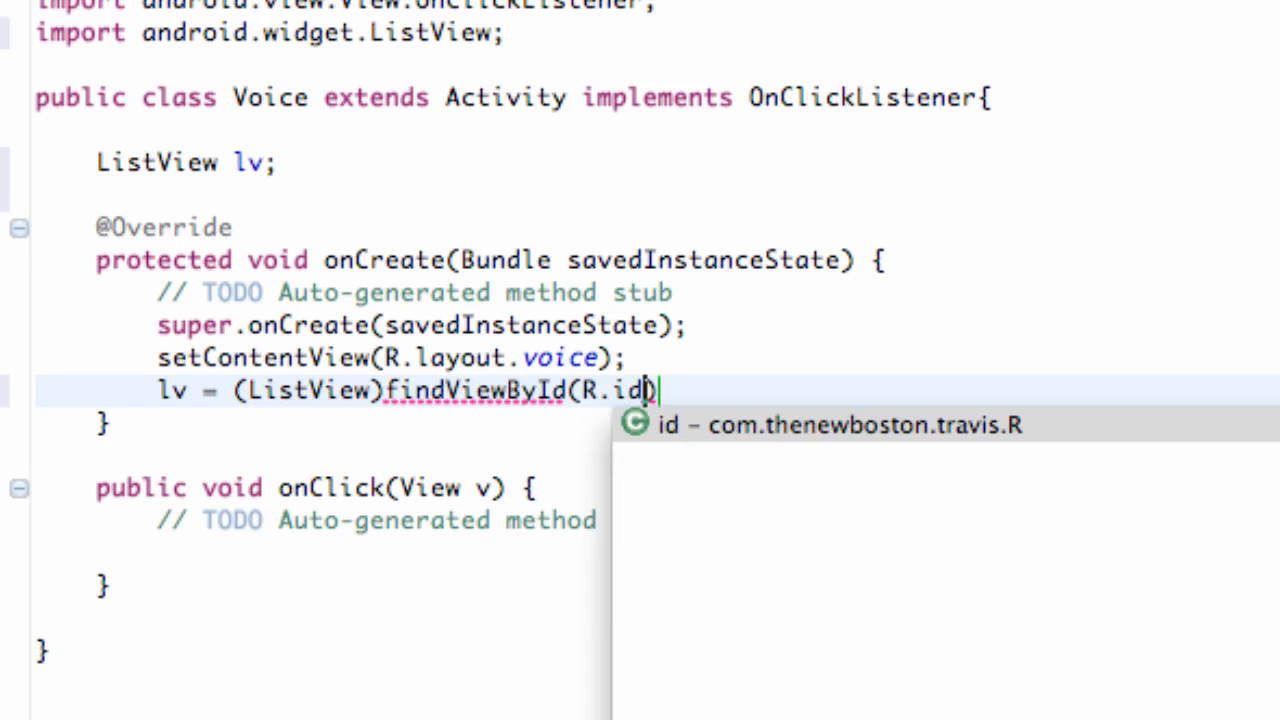
text(lvVoiceReturn)
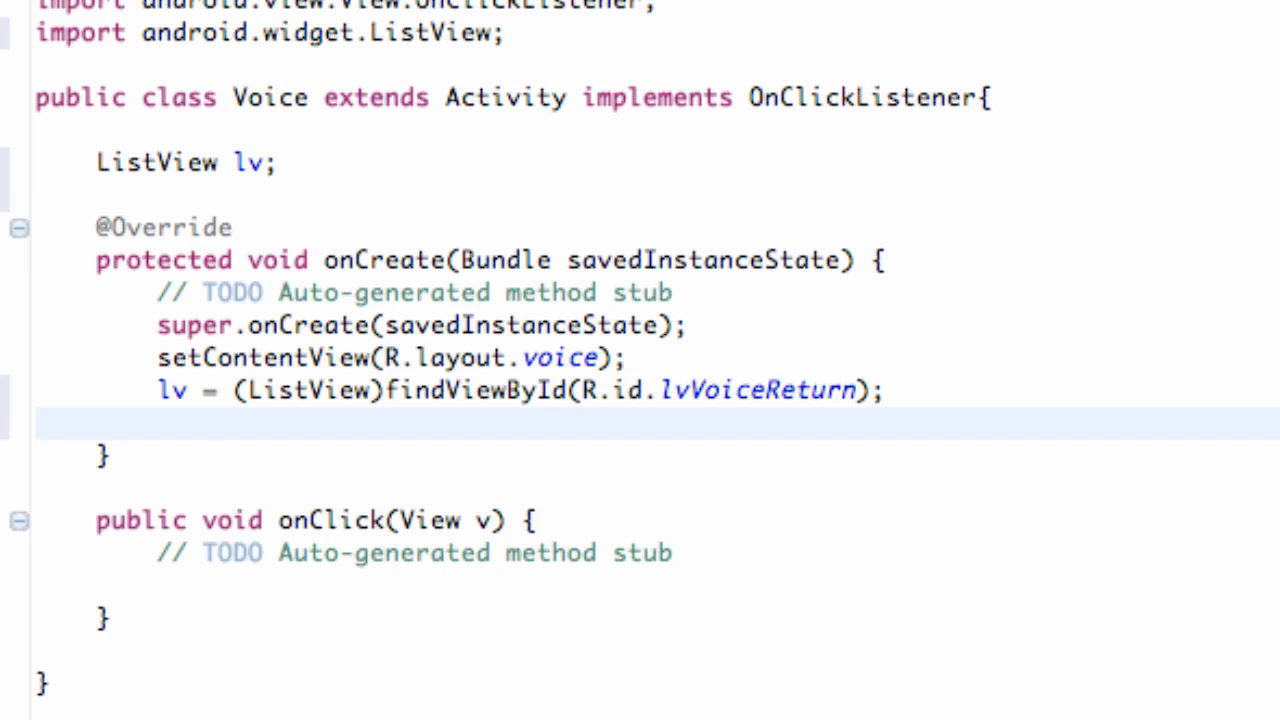
Add Button b = (Button) findViewById(R.id.bVoice) and b.setOnClickListener(this) in onCreate
text(Button b)
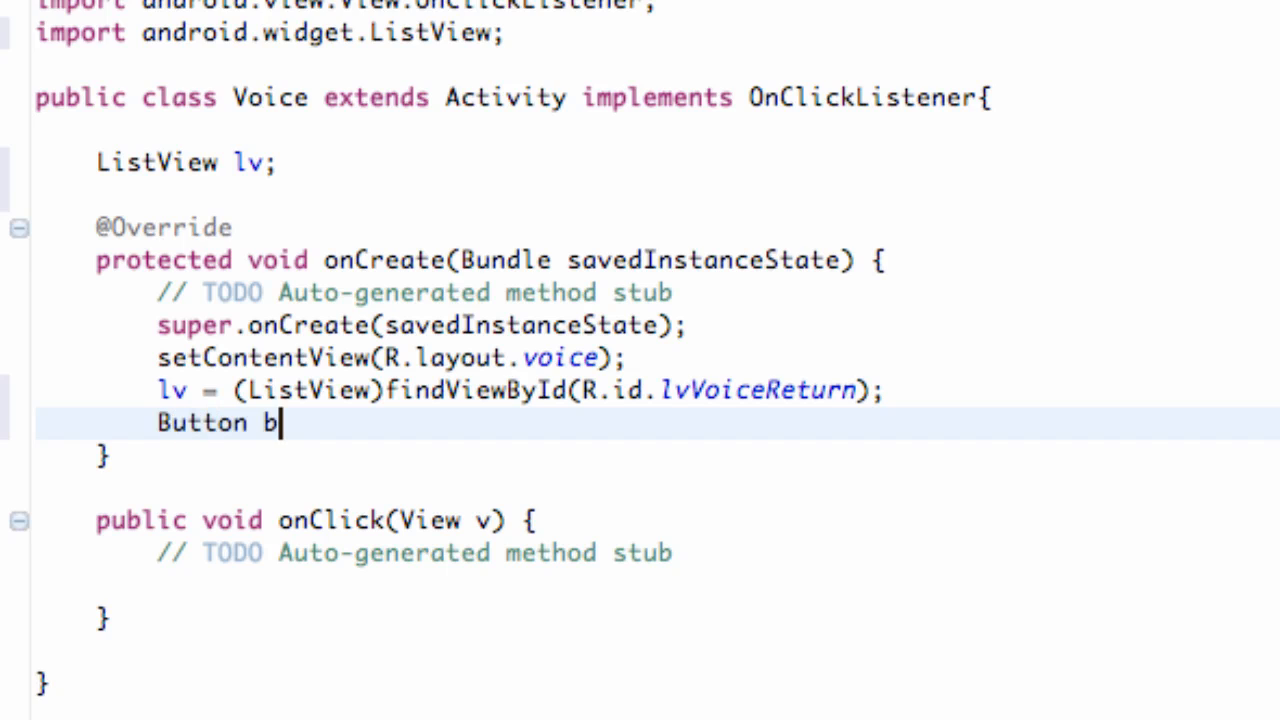
text(= ())
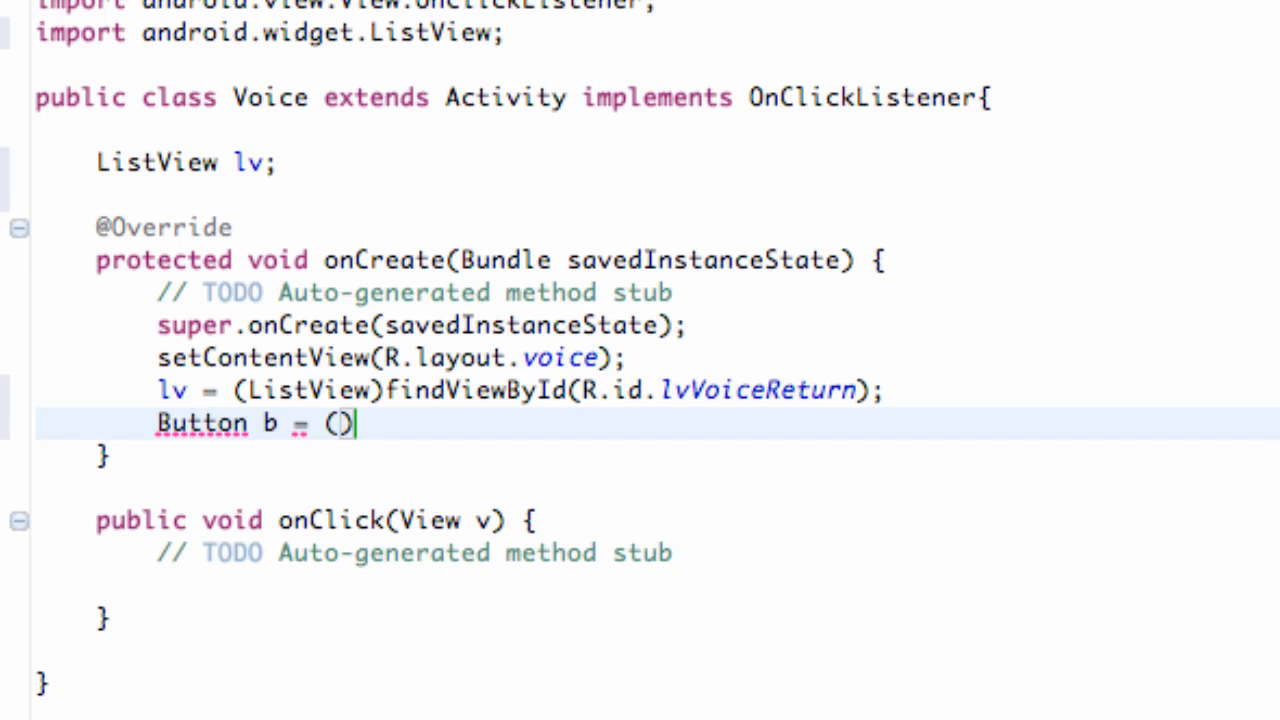
text(Button)fin)
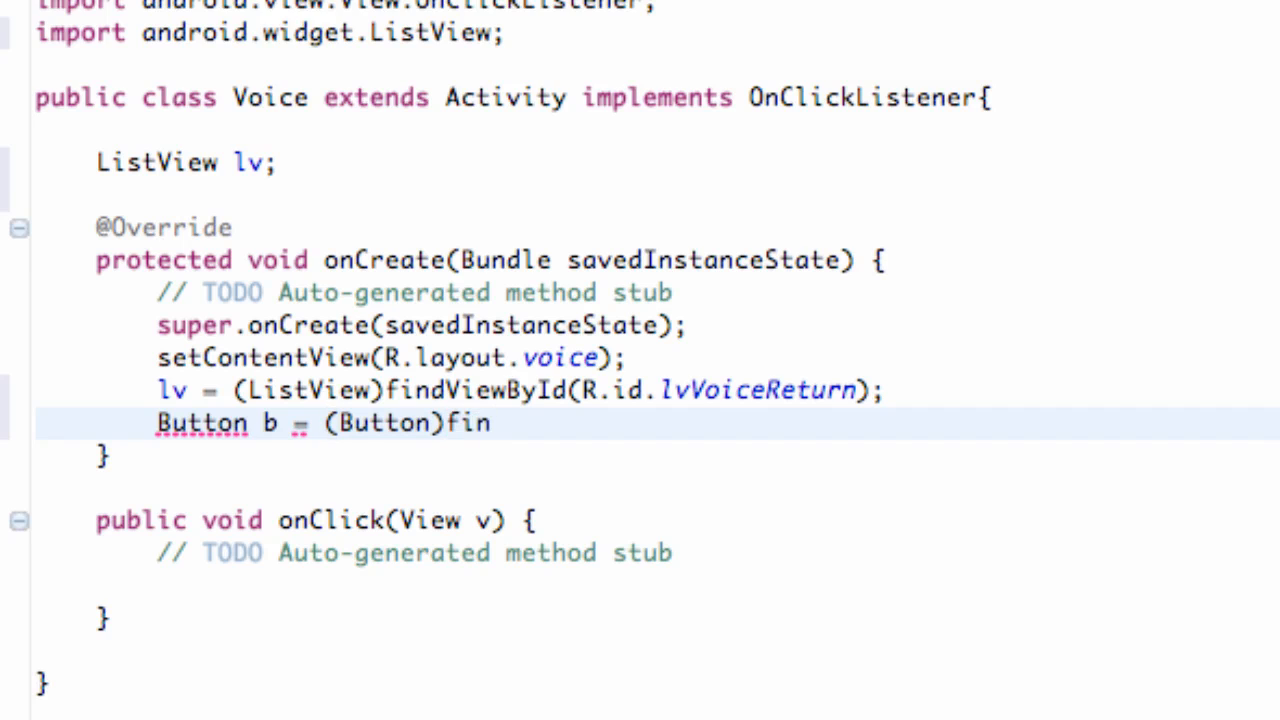
text(dViewVy)
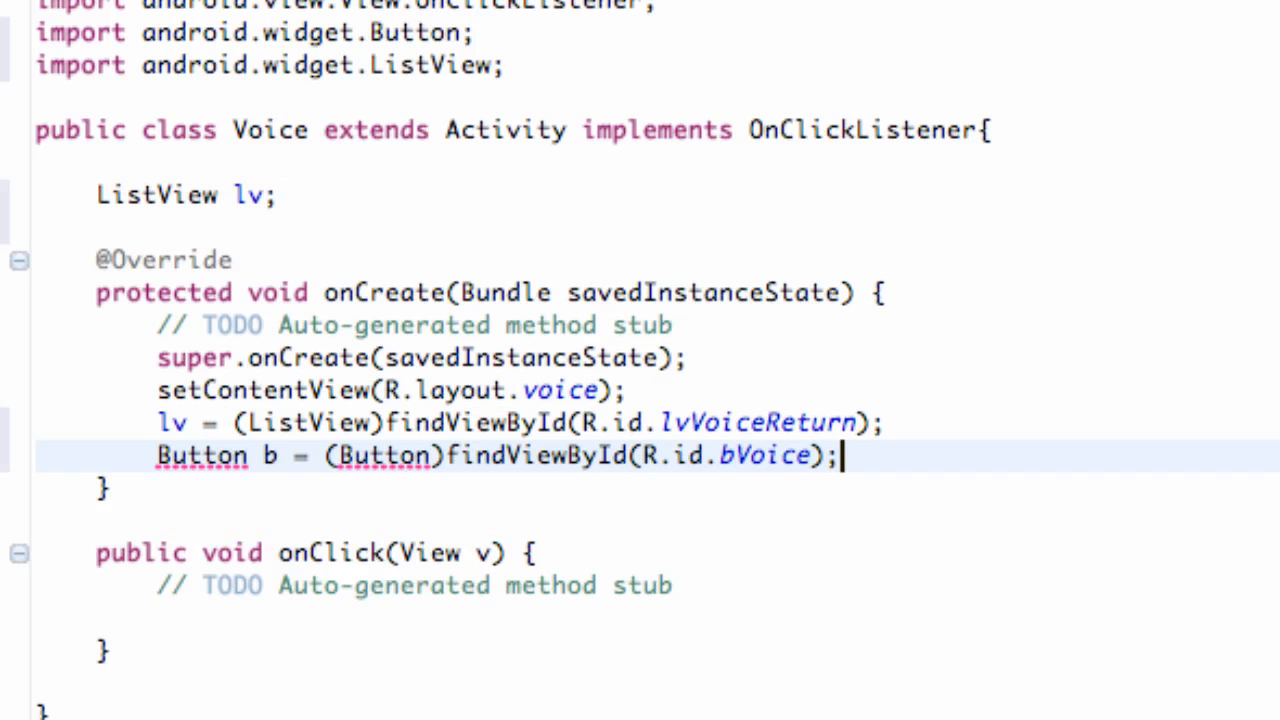
text(b.setOnClickListener(this);)
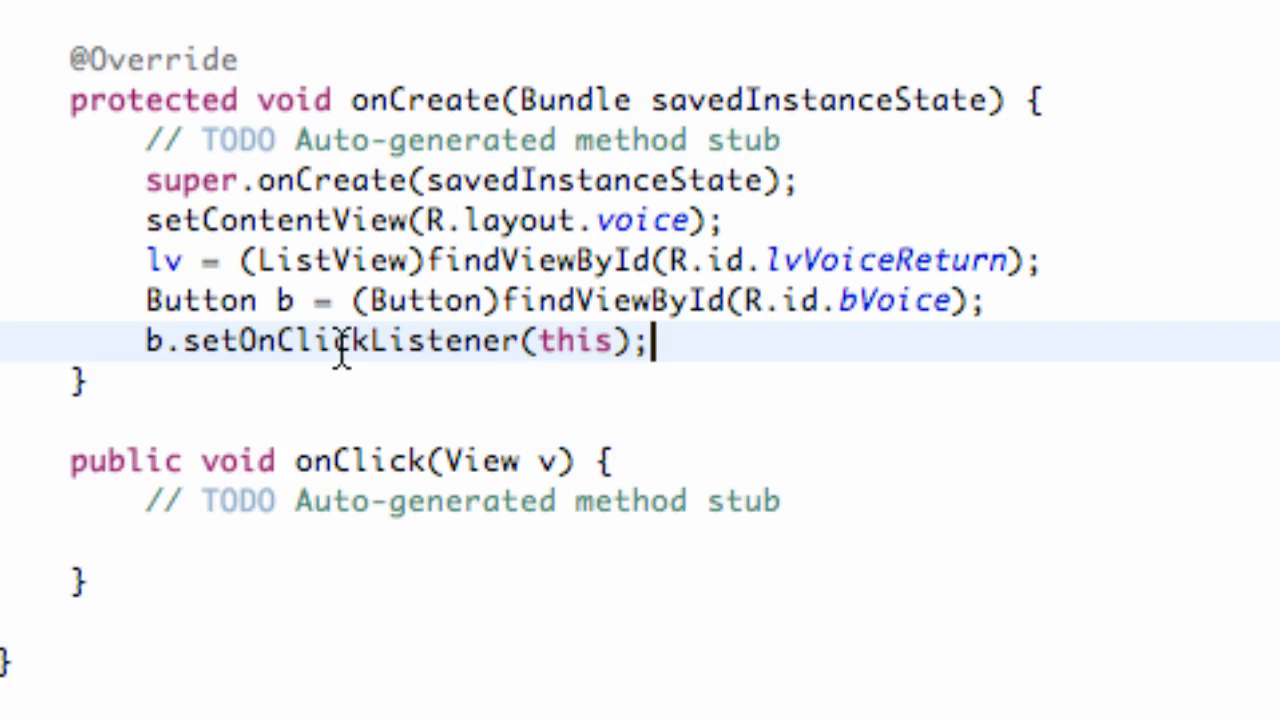
mouse_move(465, 500)
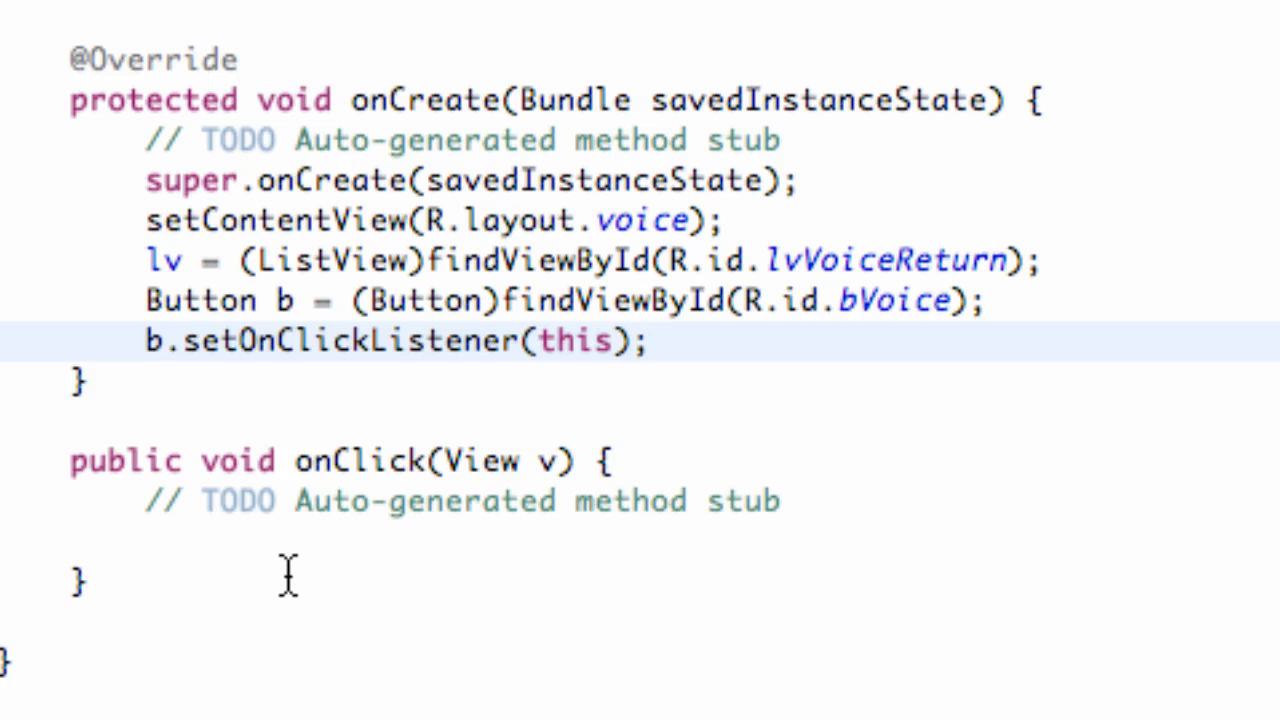
Generate an onActivityResult(int, int, Intent) override via Source > Override/Implement Methods
right_click(289, 575)
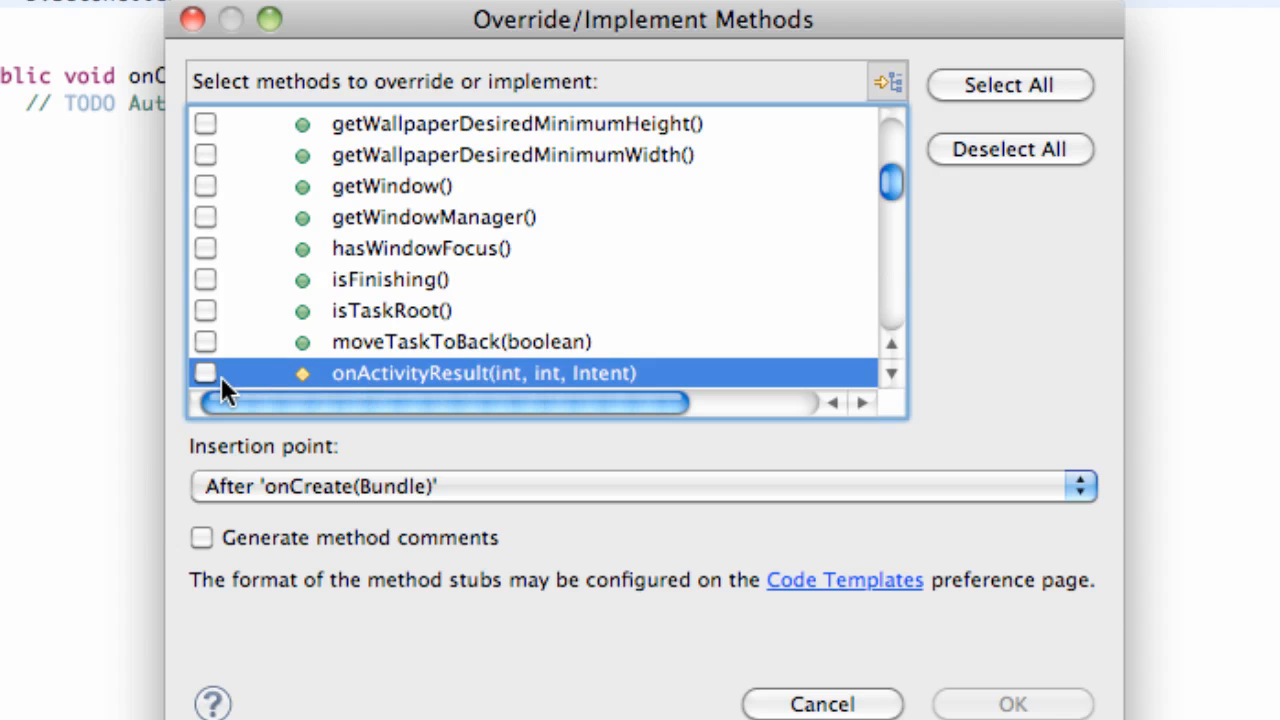
click(205, 372)
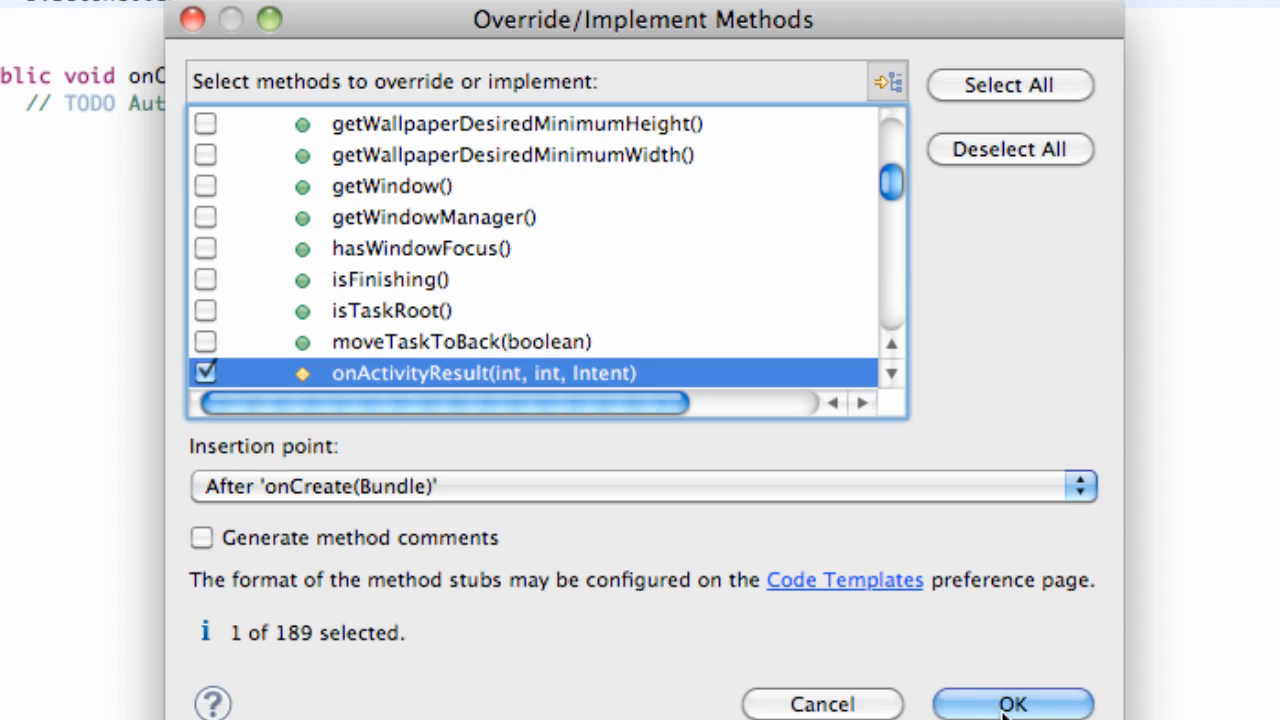
click(1011, 703)
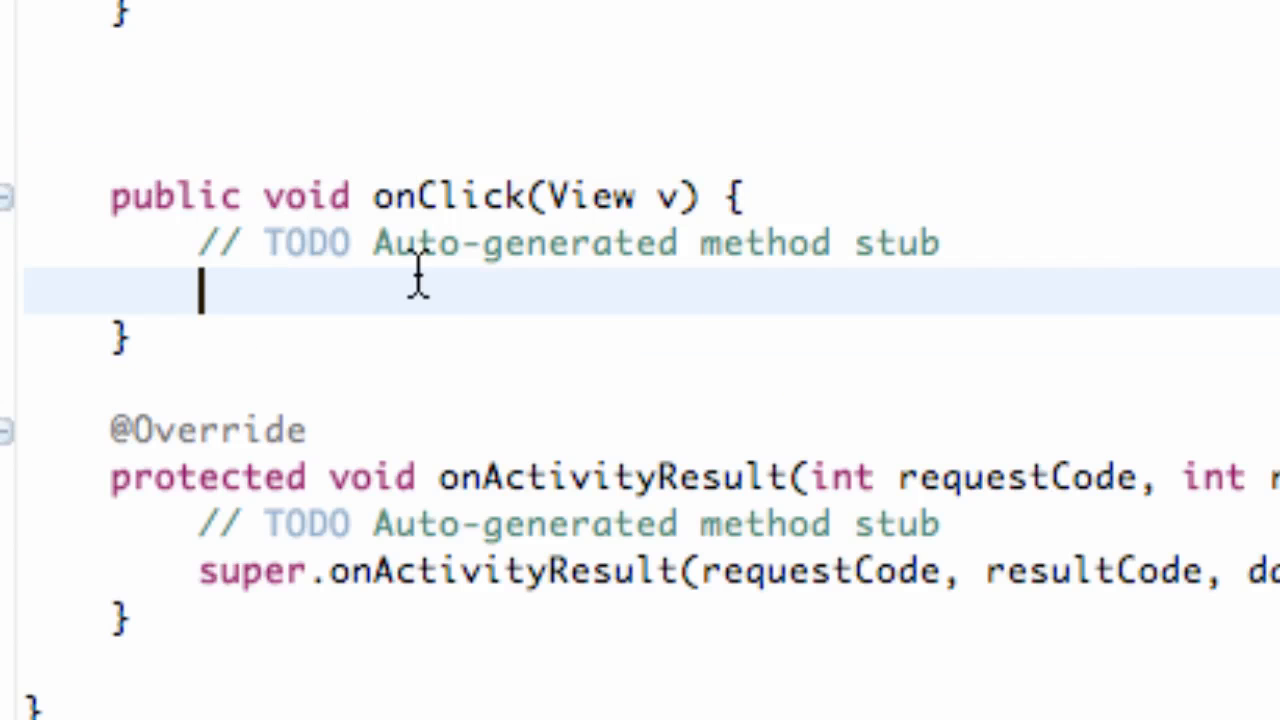
mouse_move(420, 90)
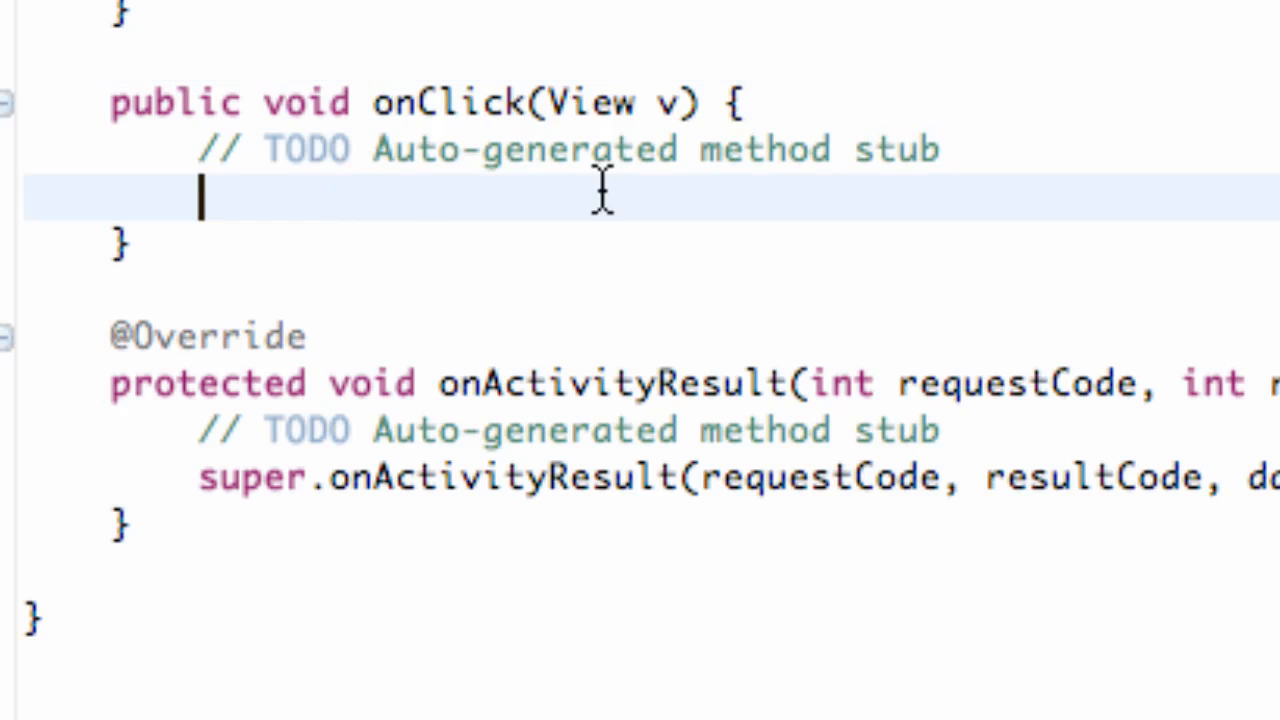
mouse_move(410, 165)
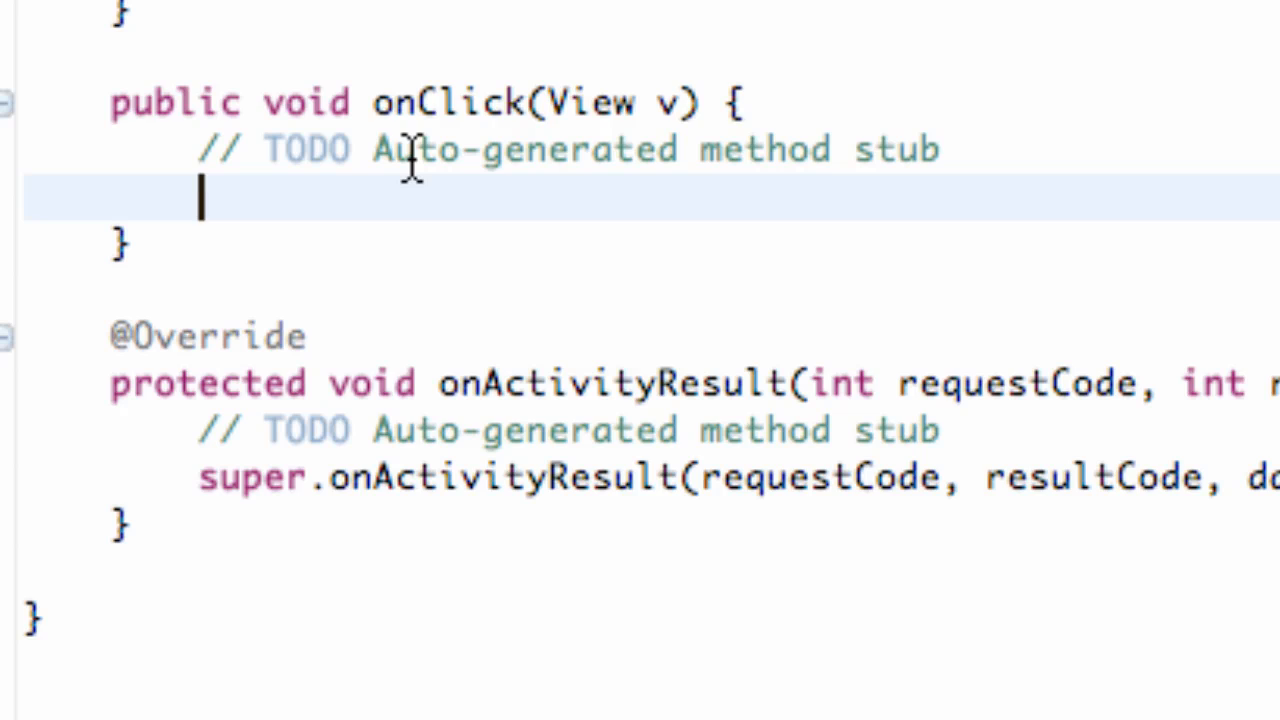
Type Intent i = new Intent(RecognizerIntent.ACTION_RECOGNIZE_SPEECH); in onClick
text(Intent i = new)
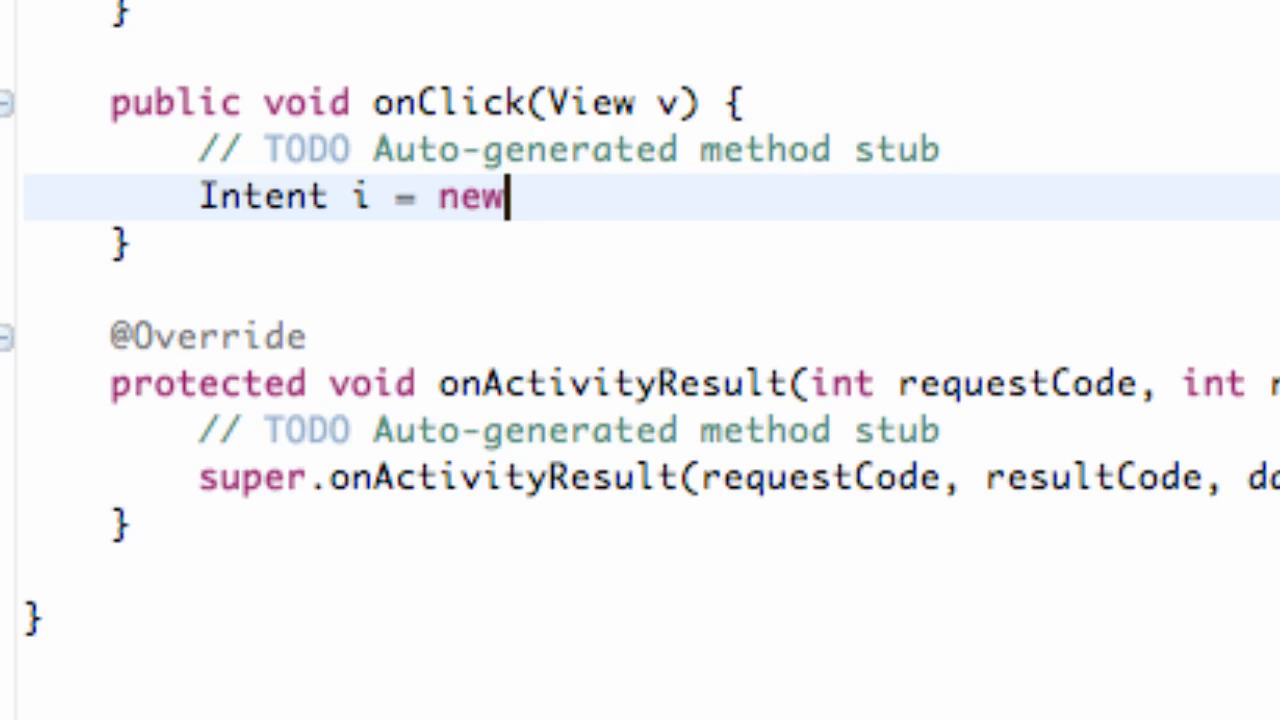
text(Intn)
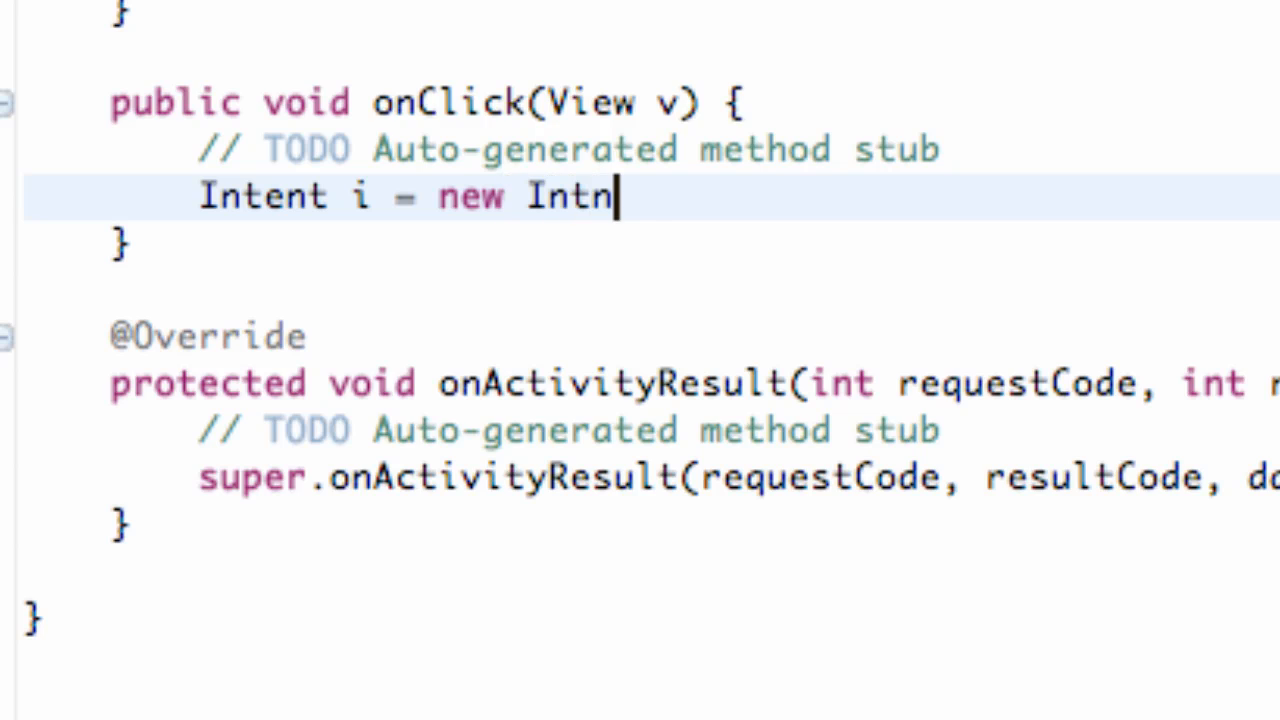
text(ent())
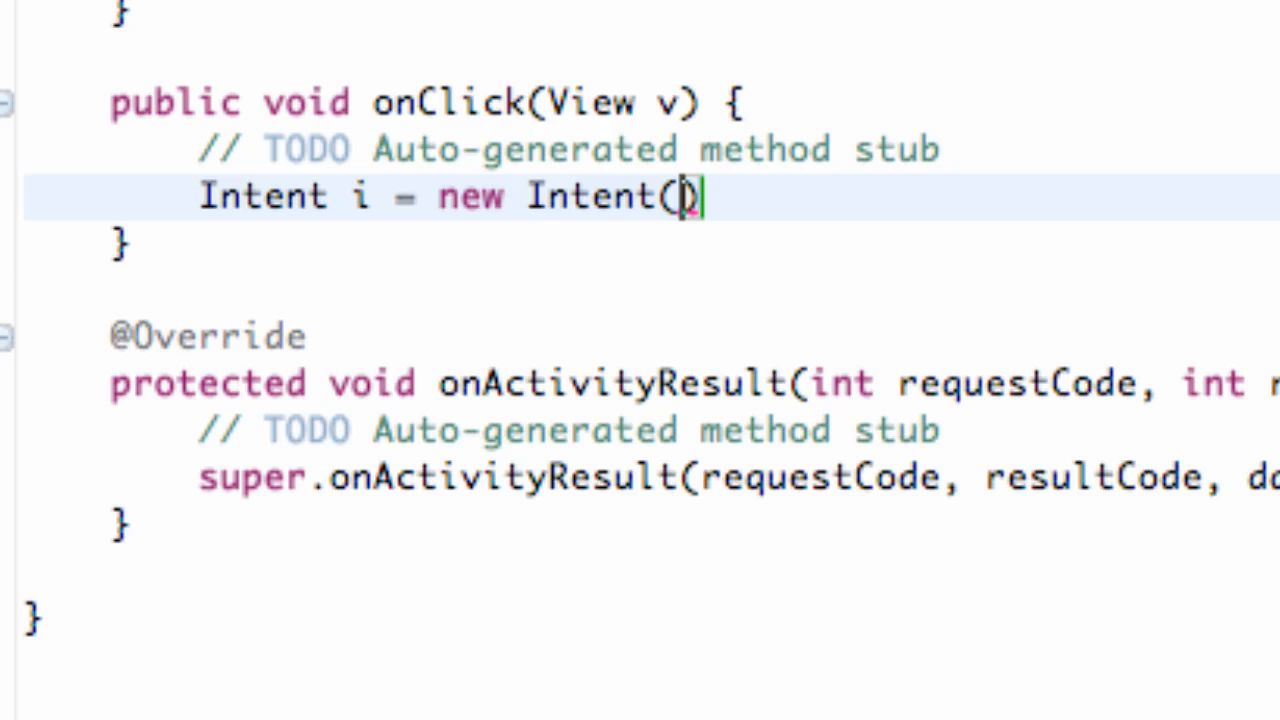
text(Reco)
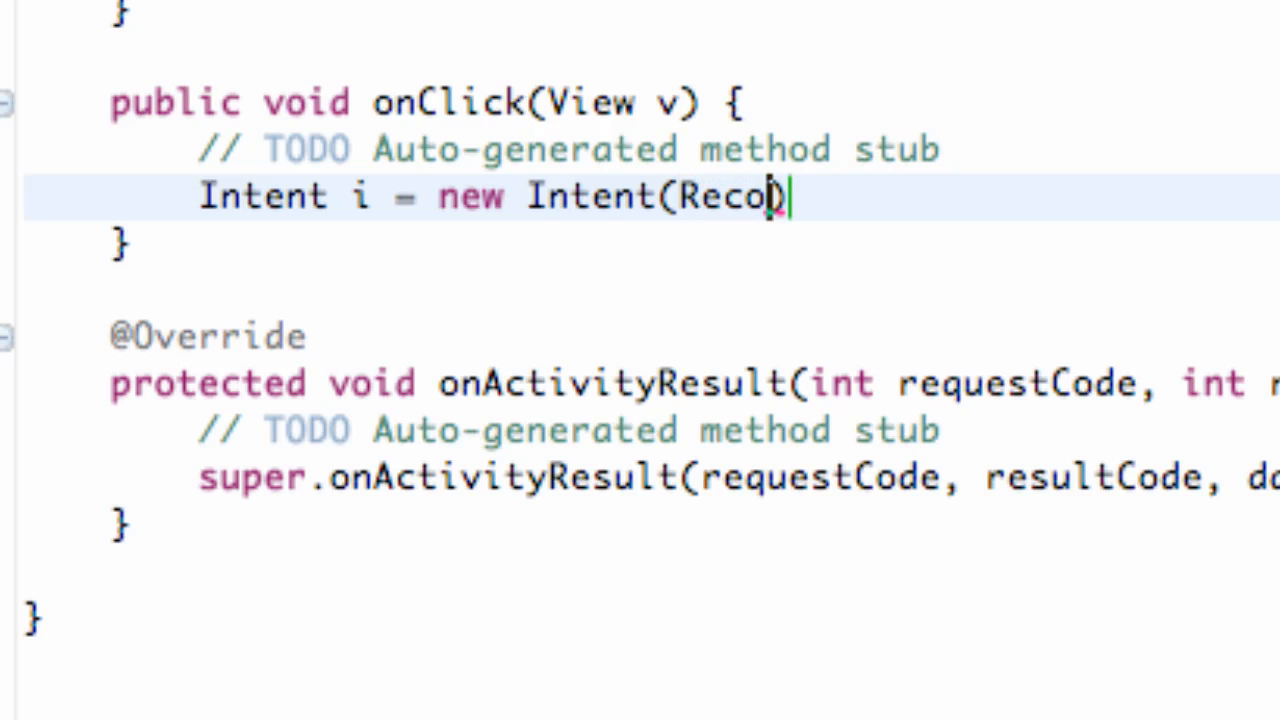
text(fn)
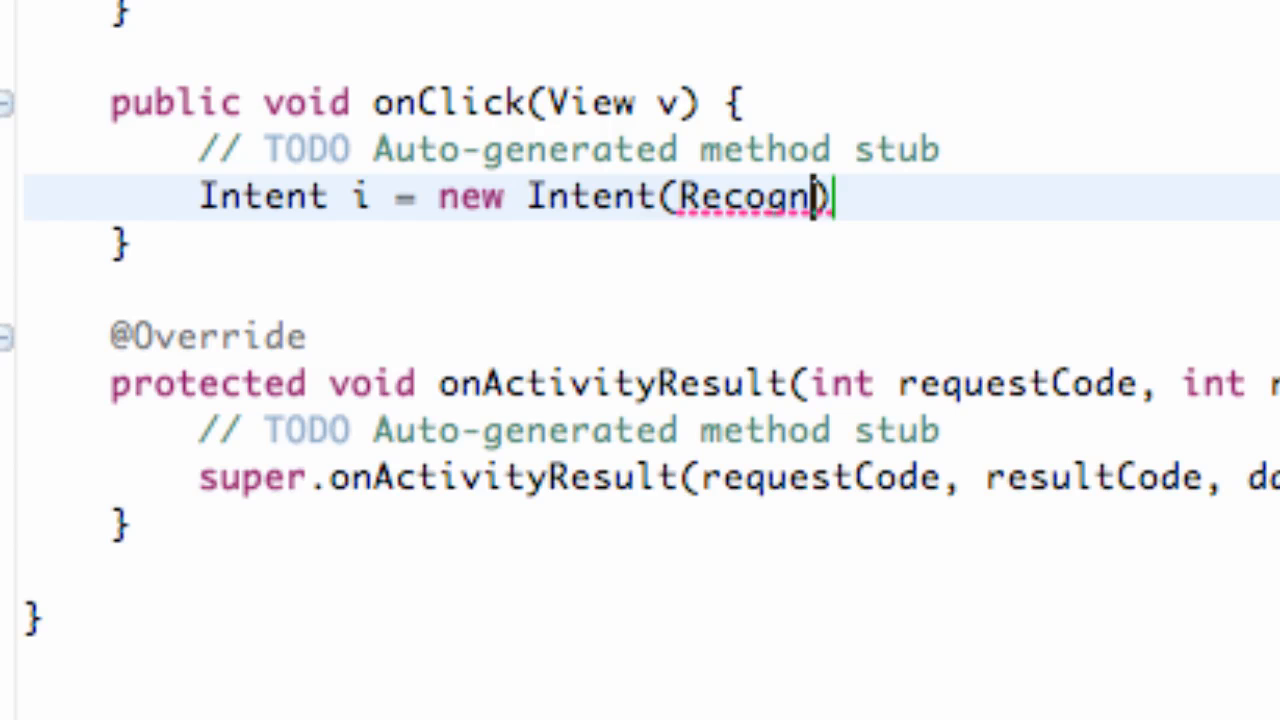
text(izerIntent.)
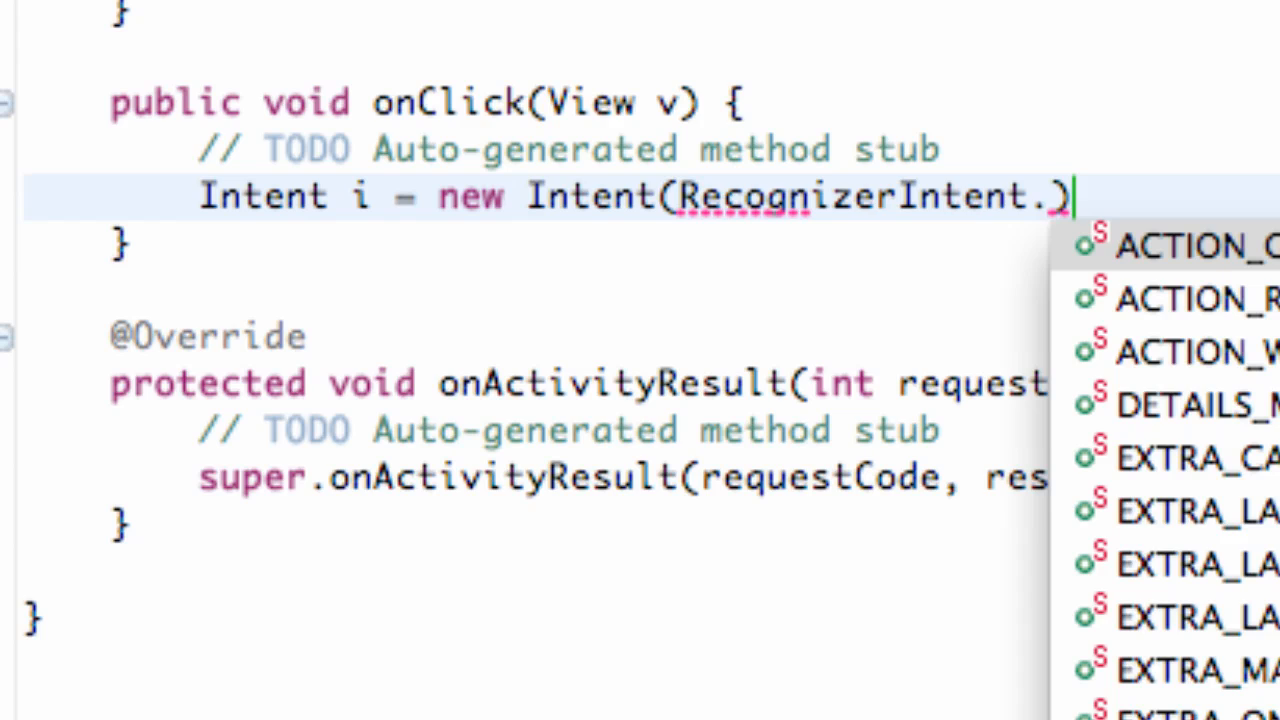
text(A)
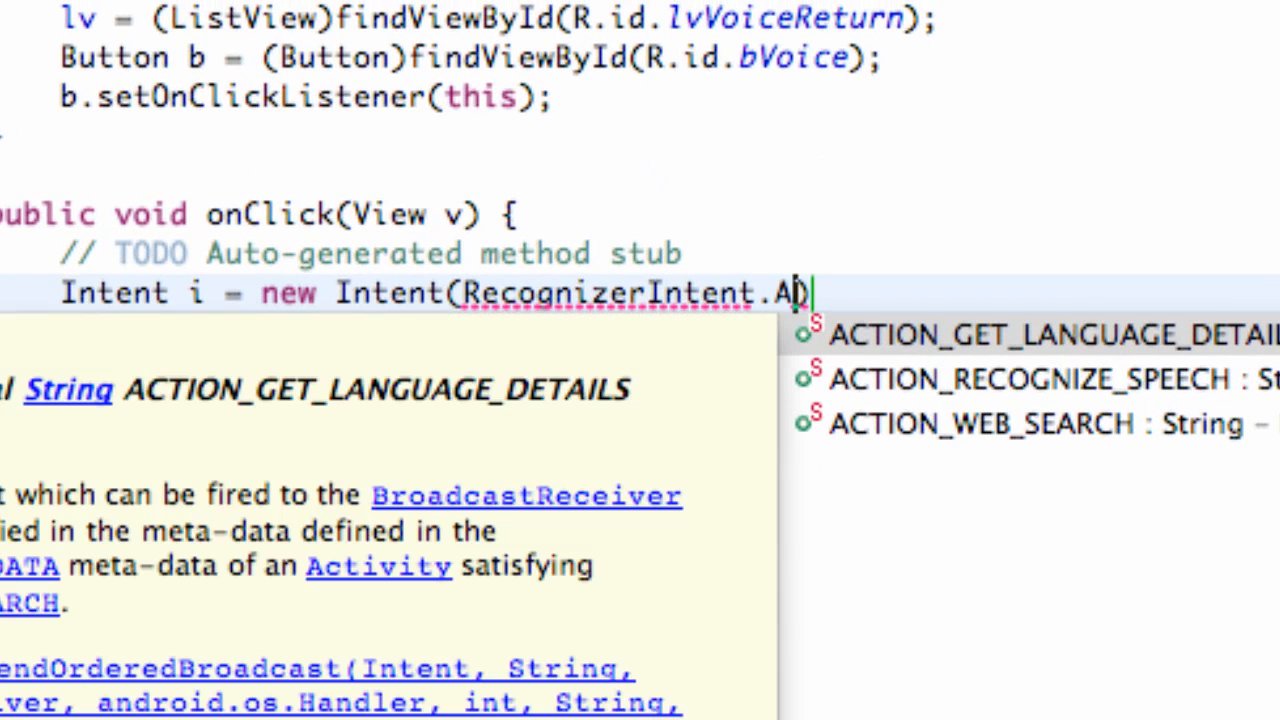
mouse_move(1010, 415)
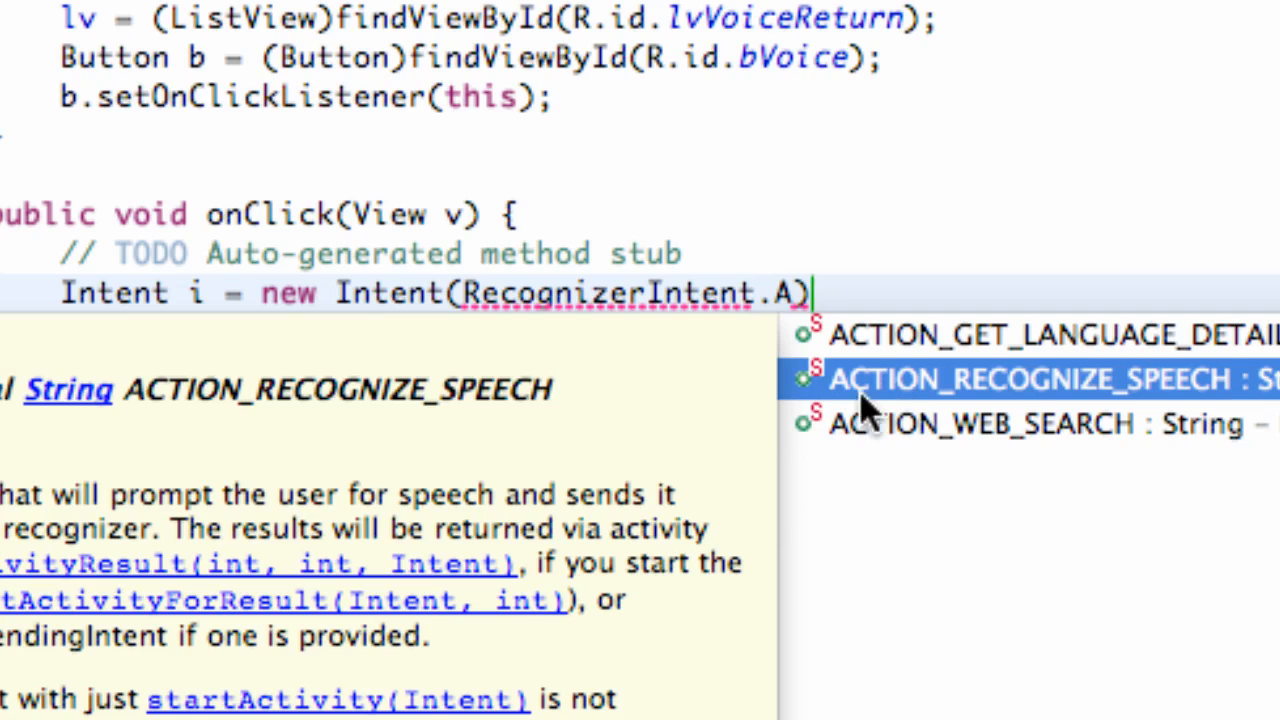
mouse_move(20, 610)
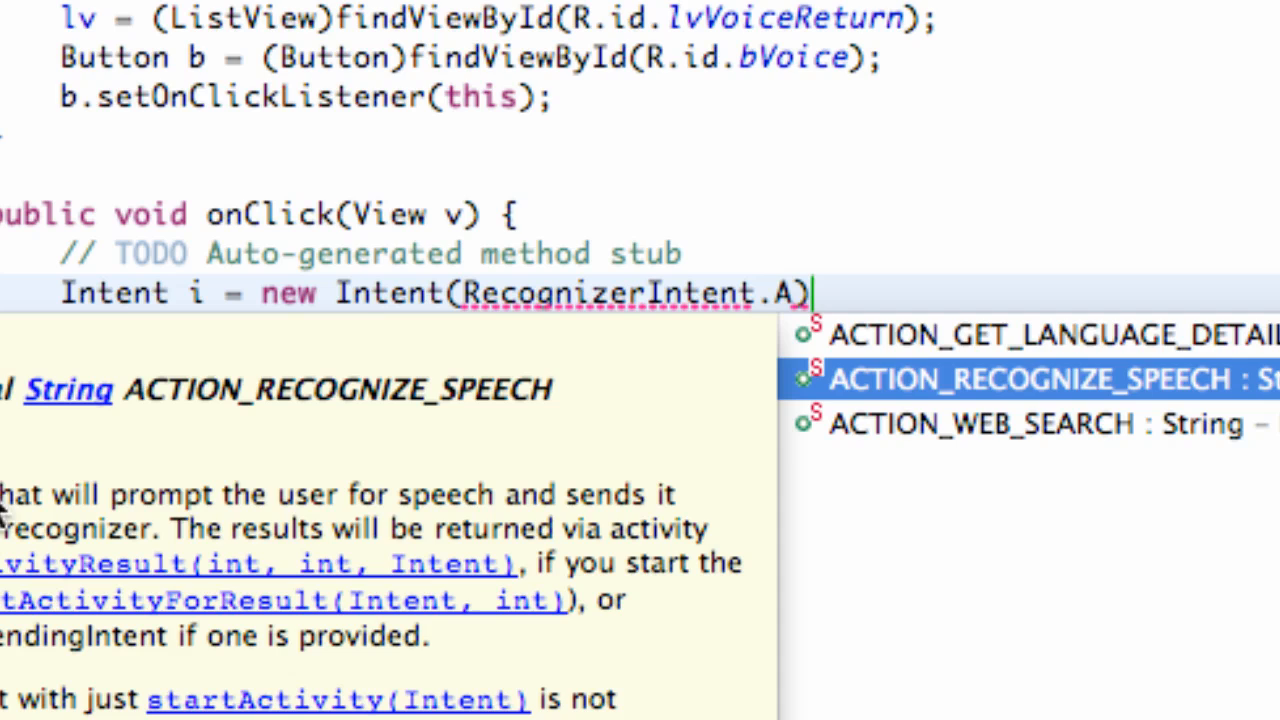
mouse_move(935, 400)
text(CTION_RECOGNIZE_SPEECH)
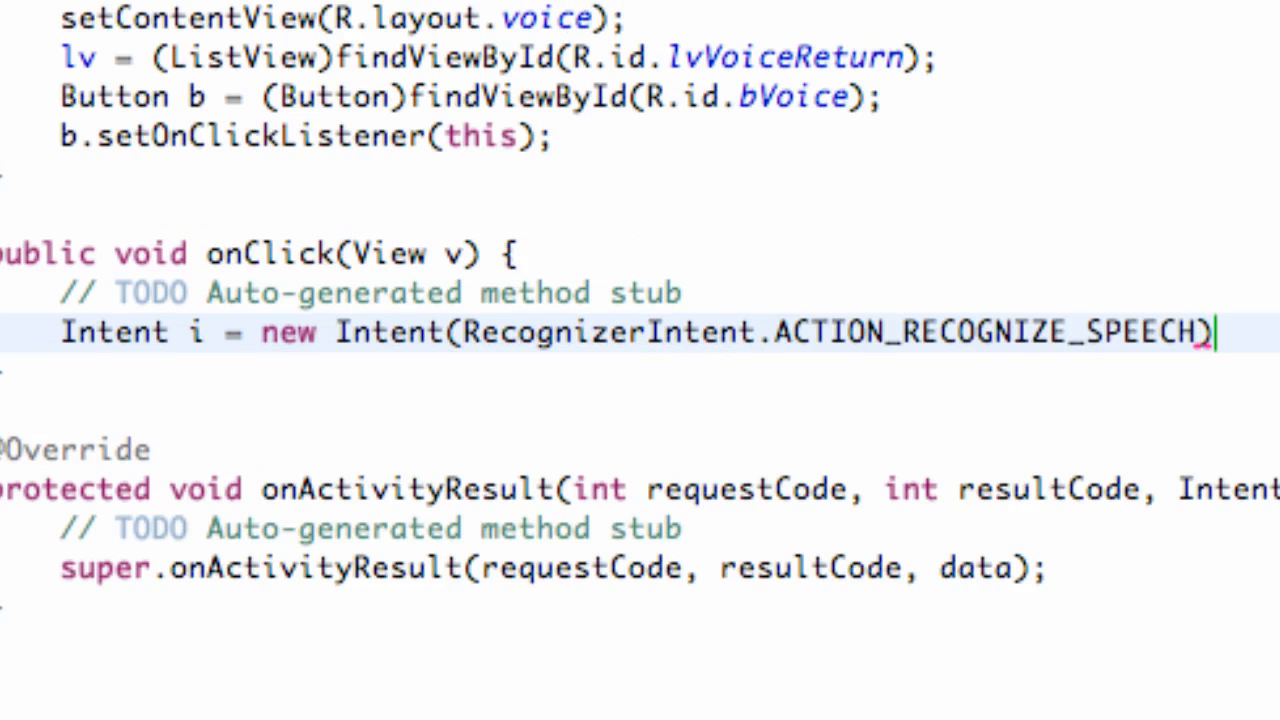
text(;)
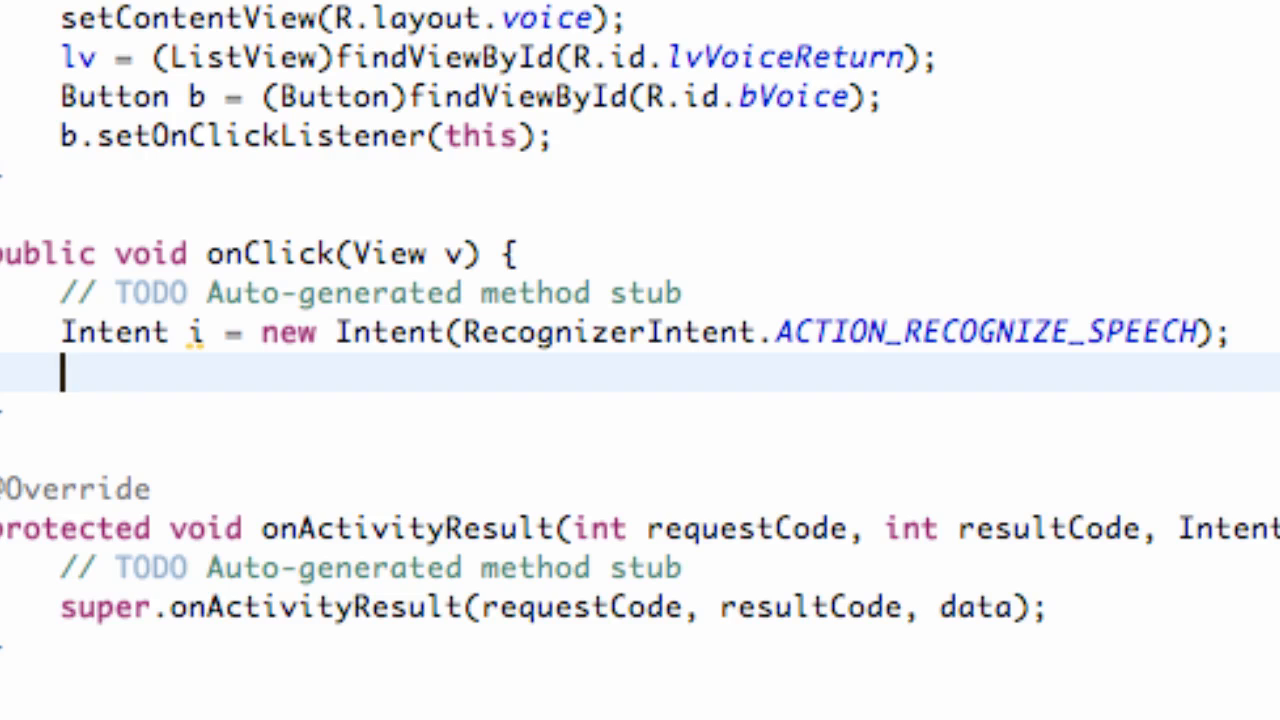
Type i.putExtra(RecognizerIntent.EXTRA_LANGUAGE_MODEL, RecognizerIntent.LANGUAGE_MODEL_FREE_FORM) in onClick
text(i.)
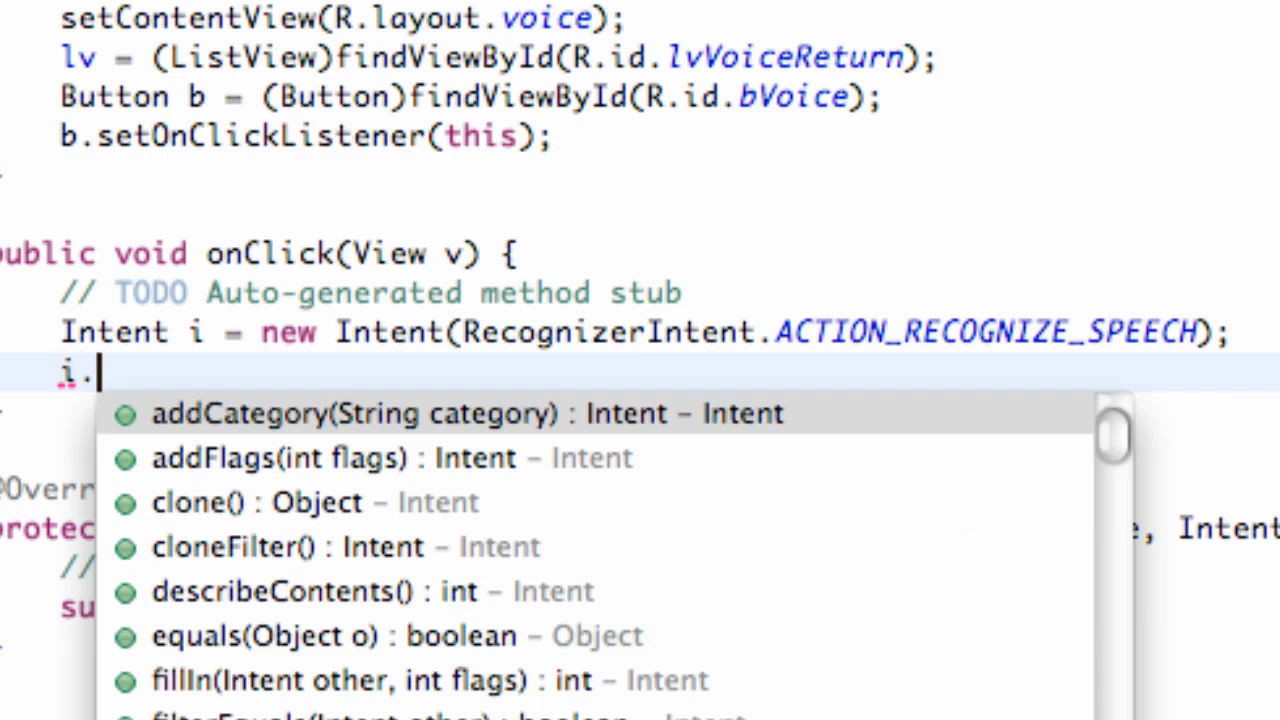
text(putExtra(RecognizerInten, value)
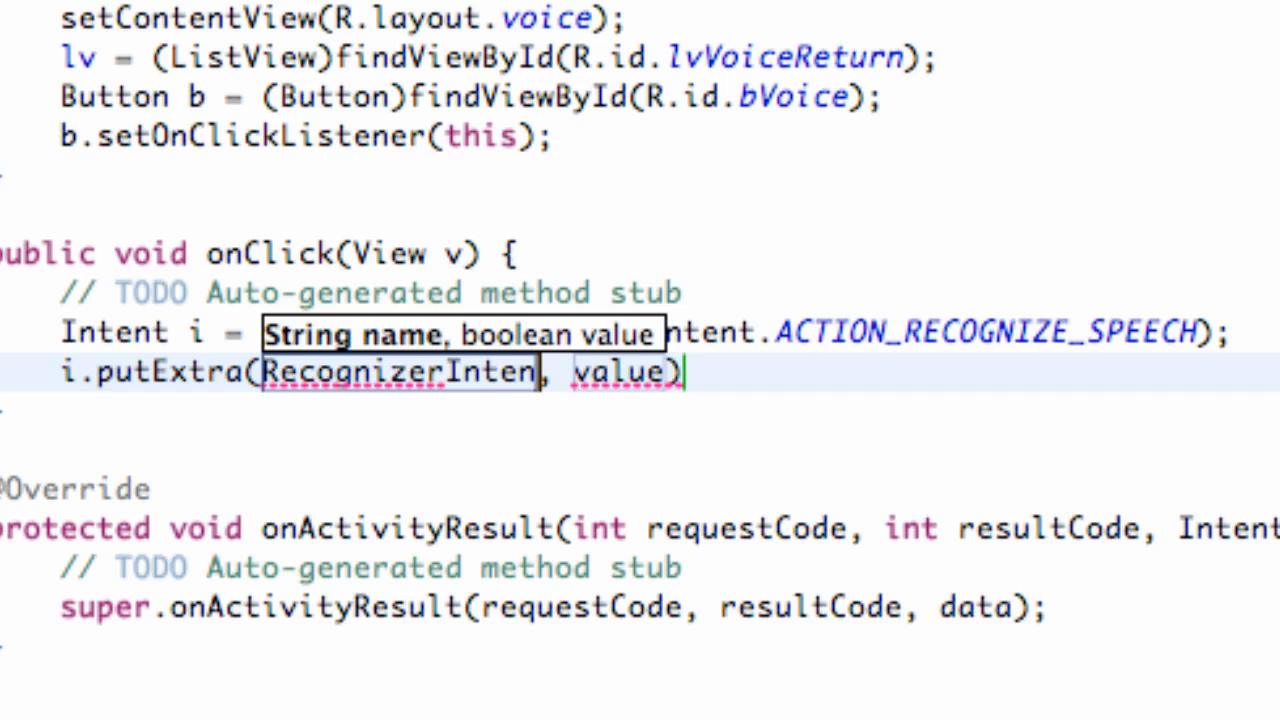
text(.E)
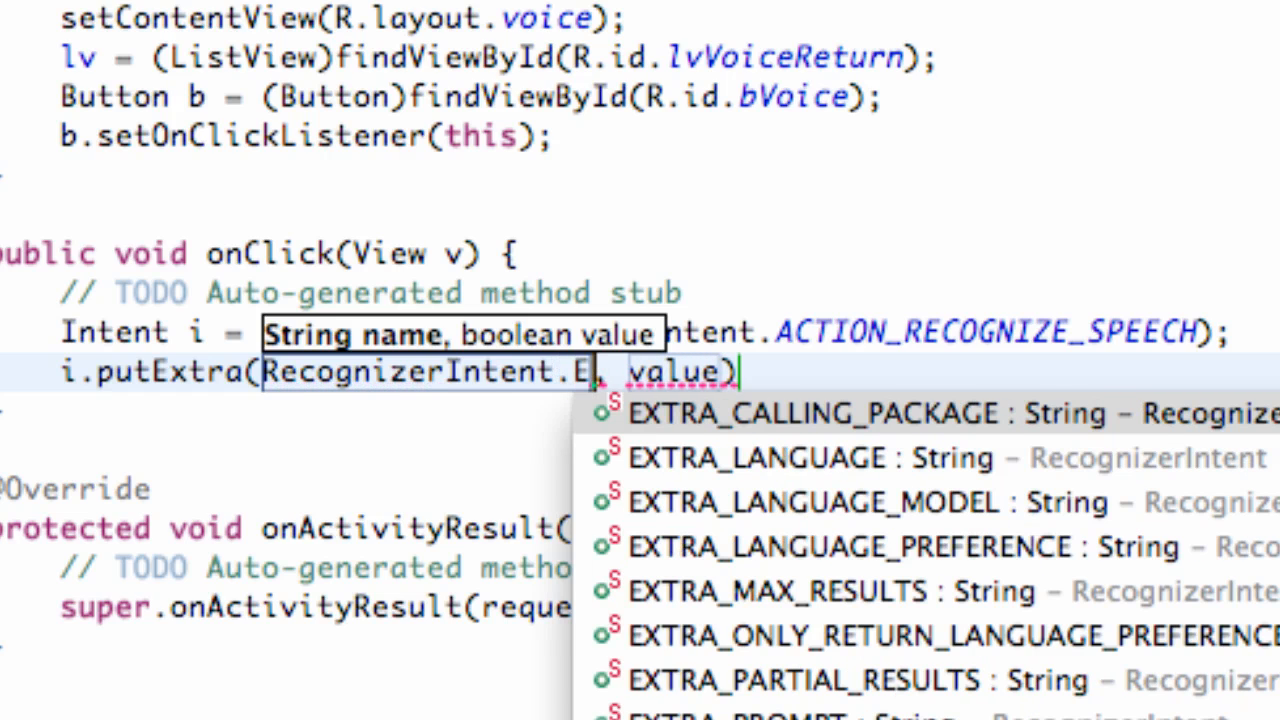
text(x)
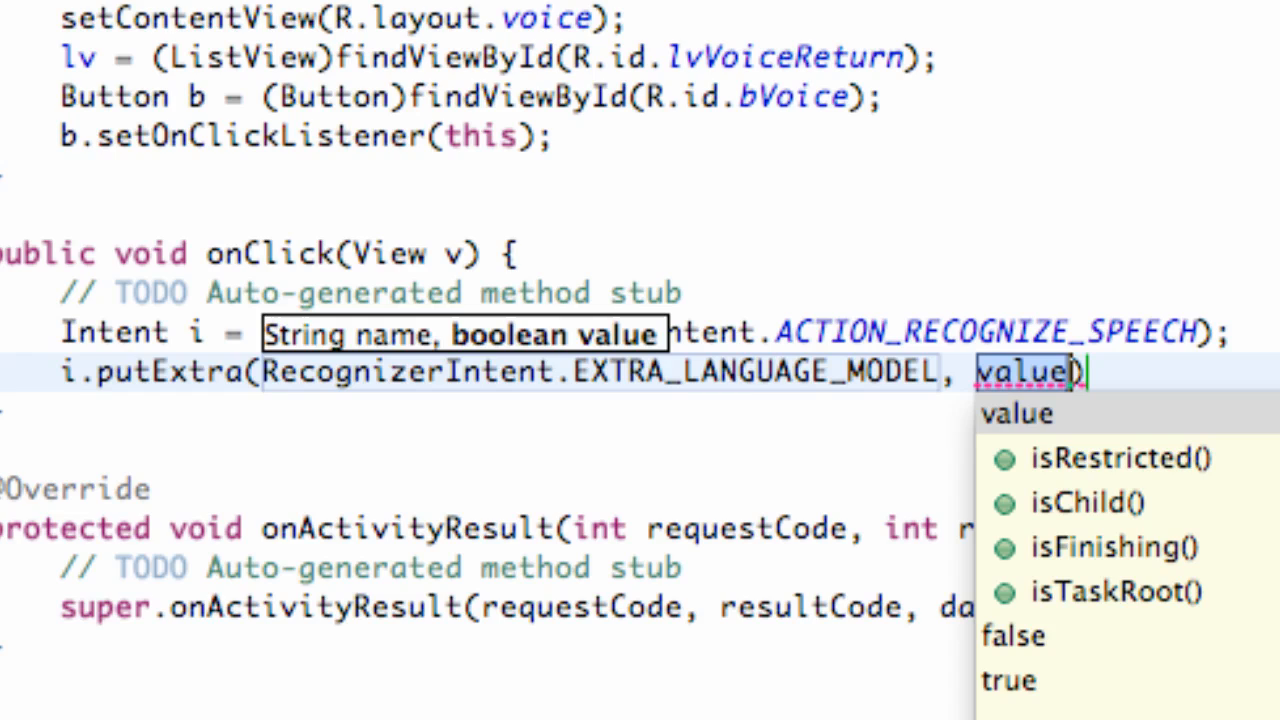
text(R)
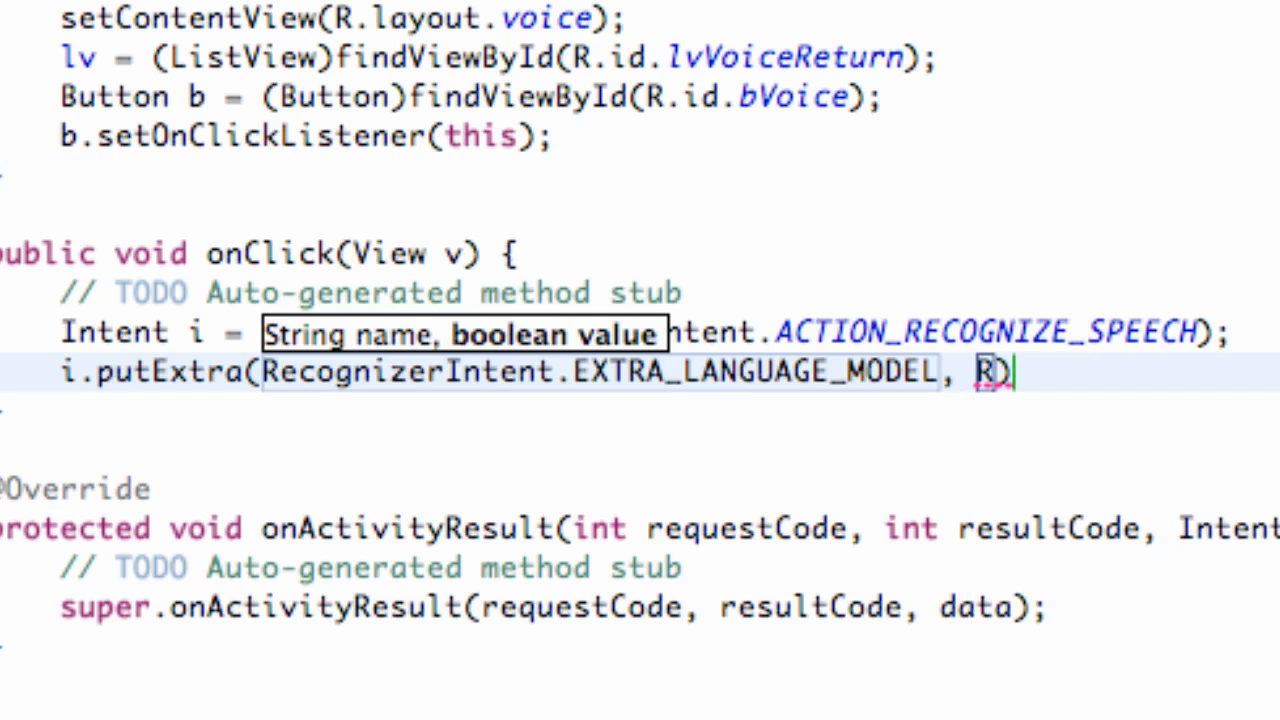
text(ecogni)
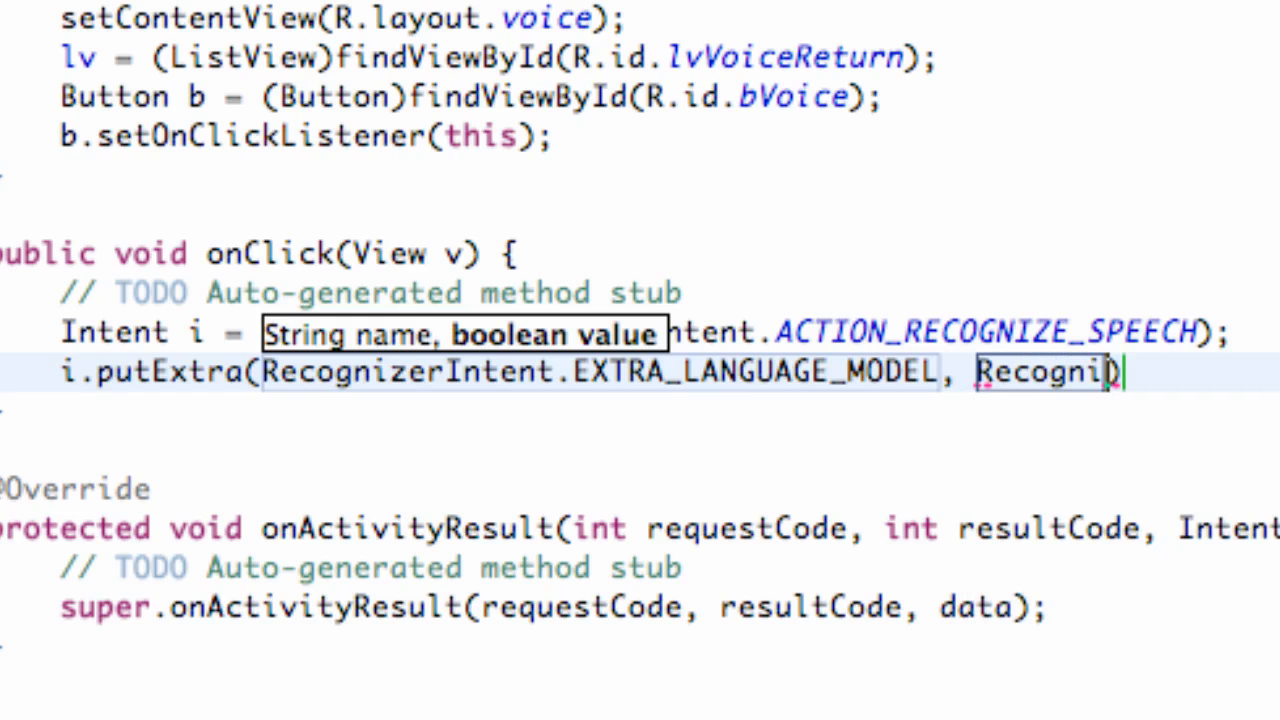
text(zerintent.)
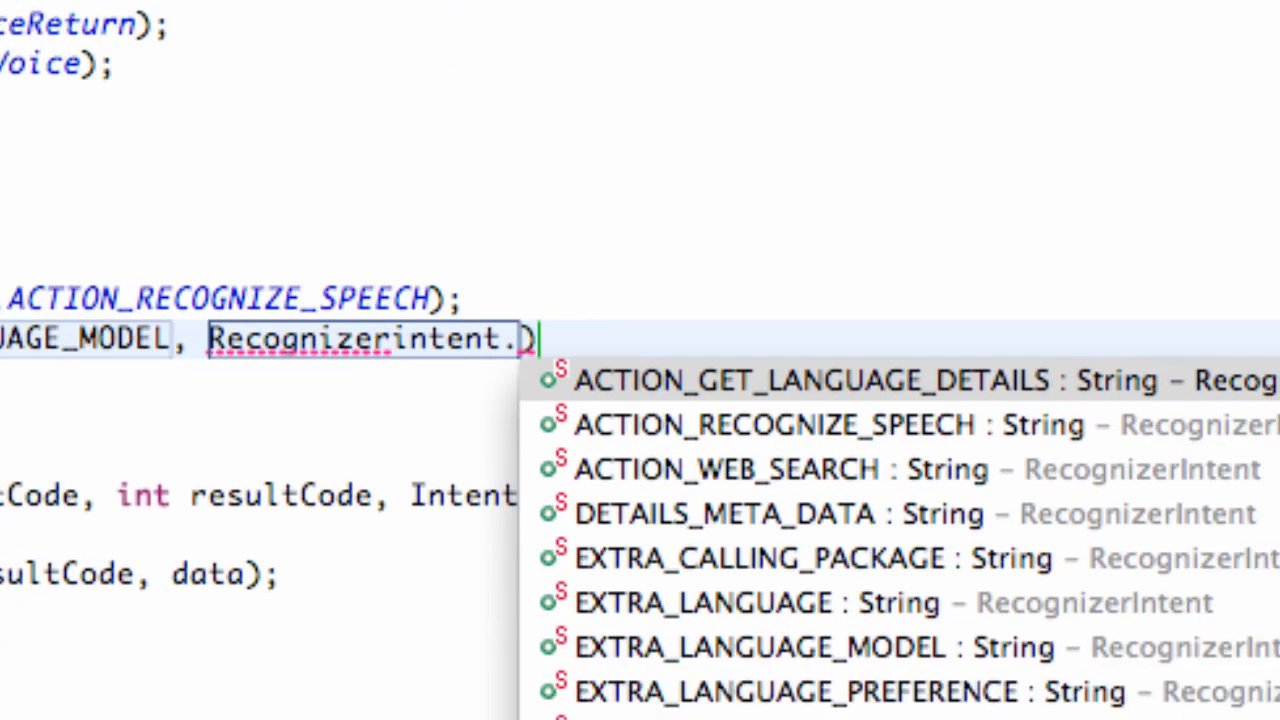
text(l)
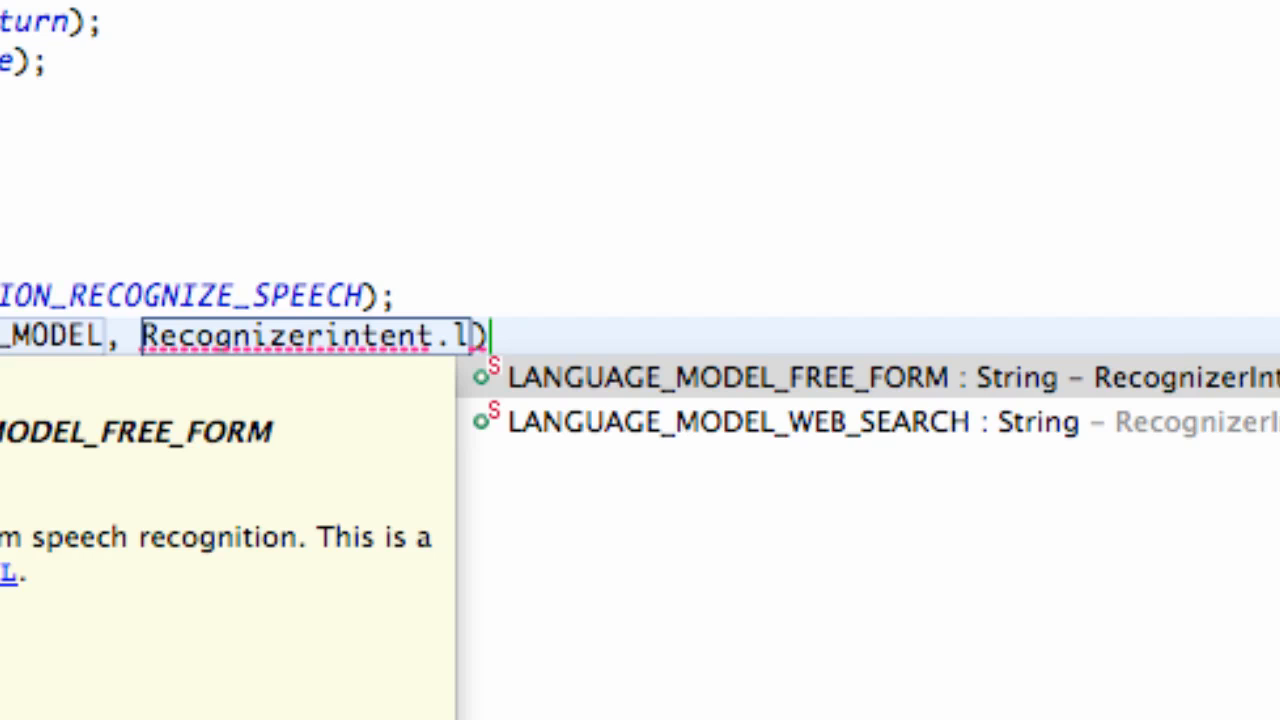
mouse_move(850, 395)
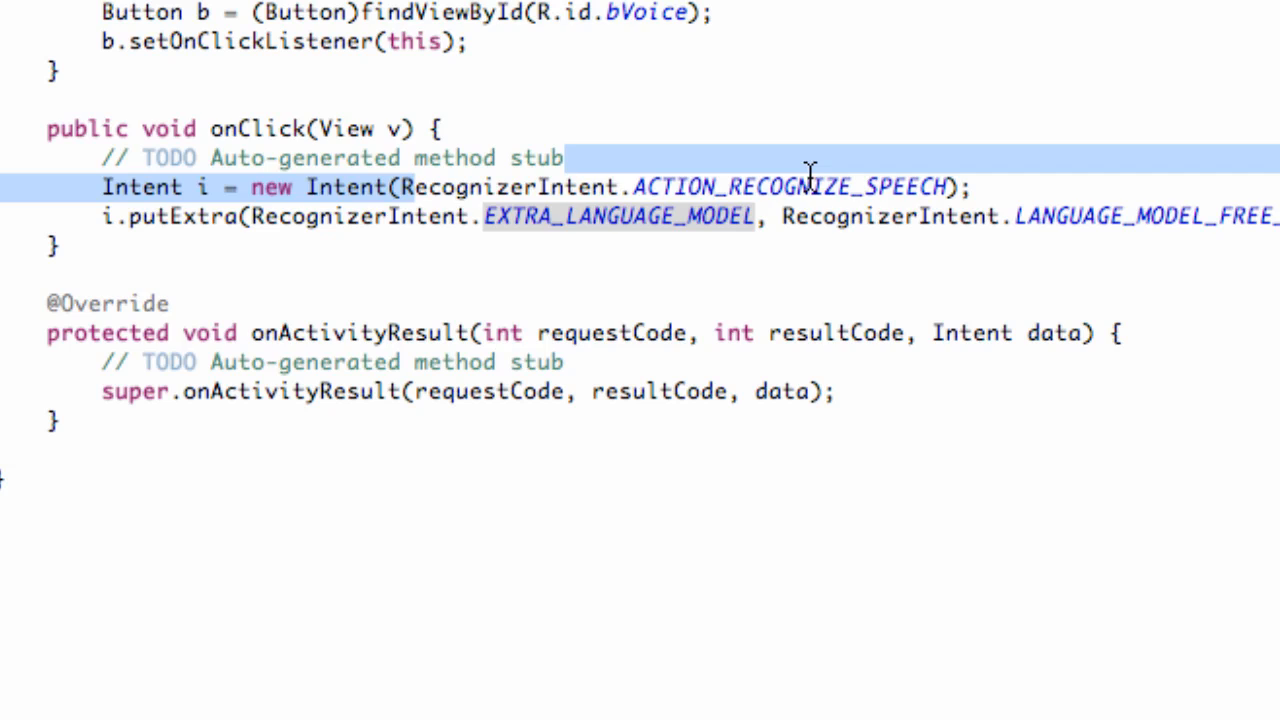
Add i.putExtra(RecognizerIntent.EXTRA_PROMPT, "Speak up son!"); after the language-model extra
click(645, 187)
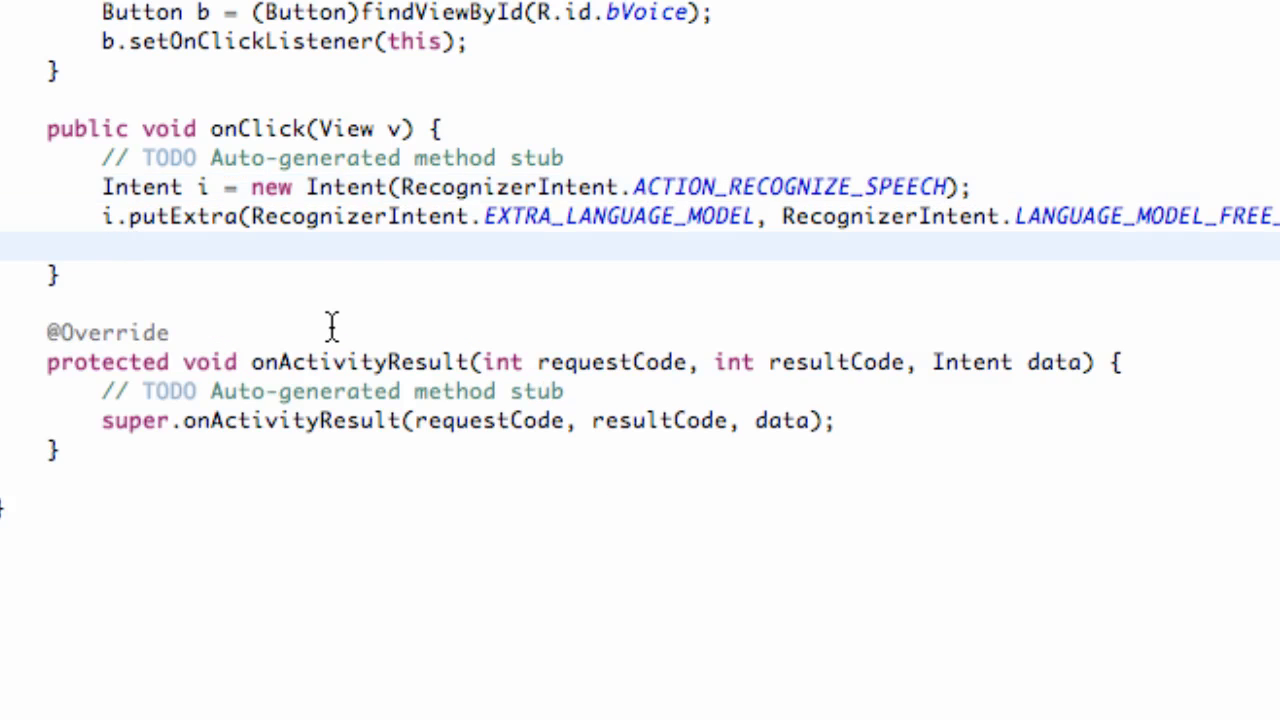
text(i.putExt)
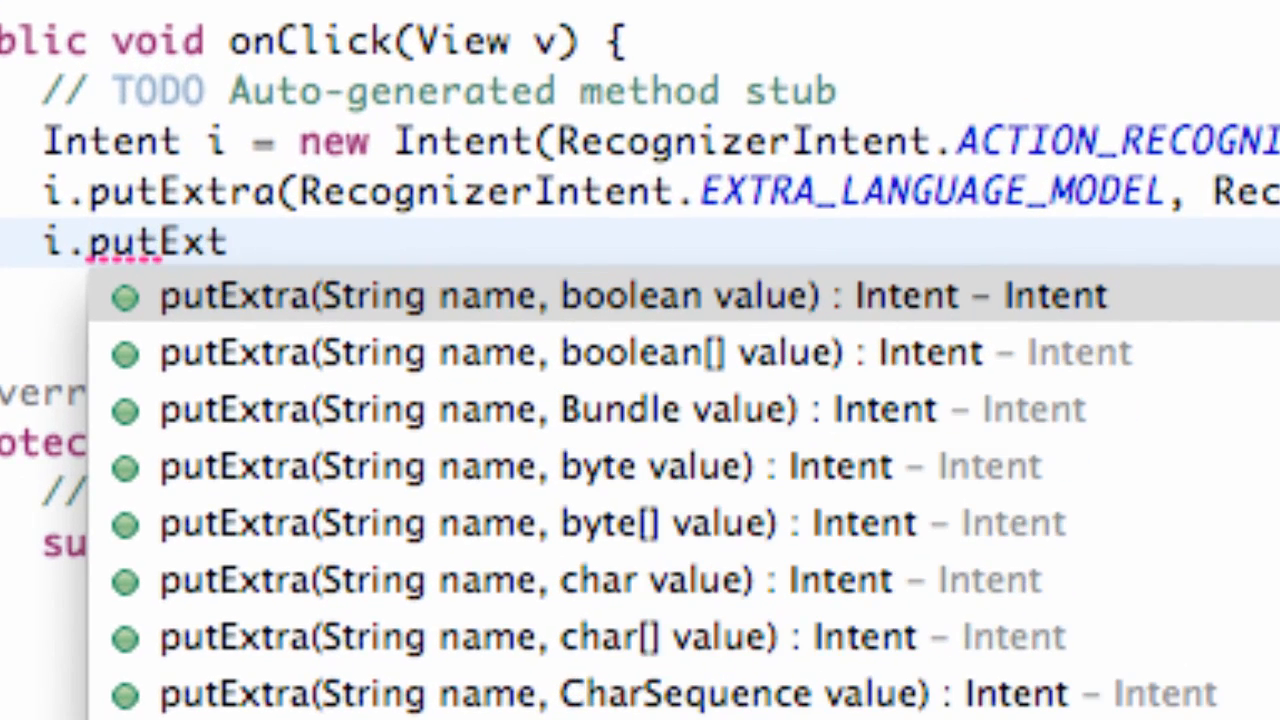
text(ra(Recognizer, value)
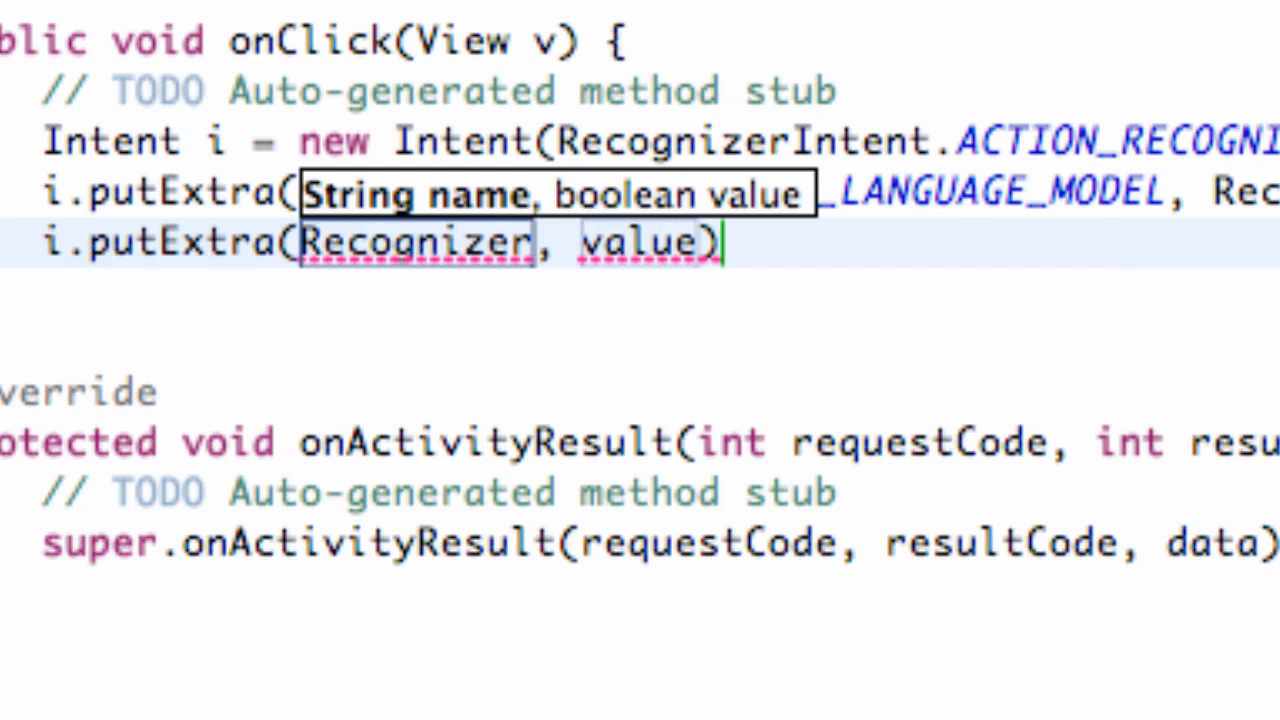
text(Intetn)
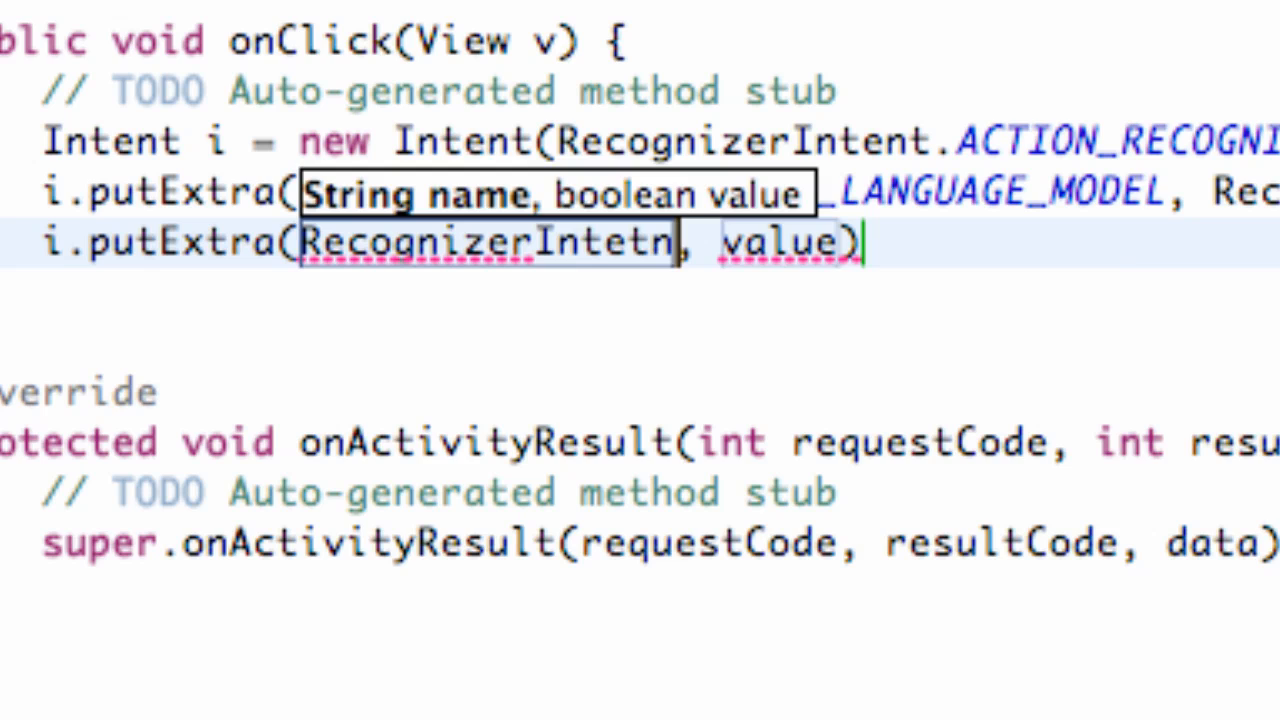
text(.)
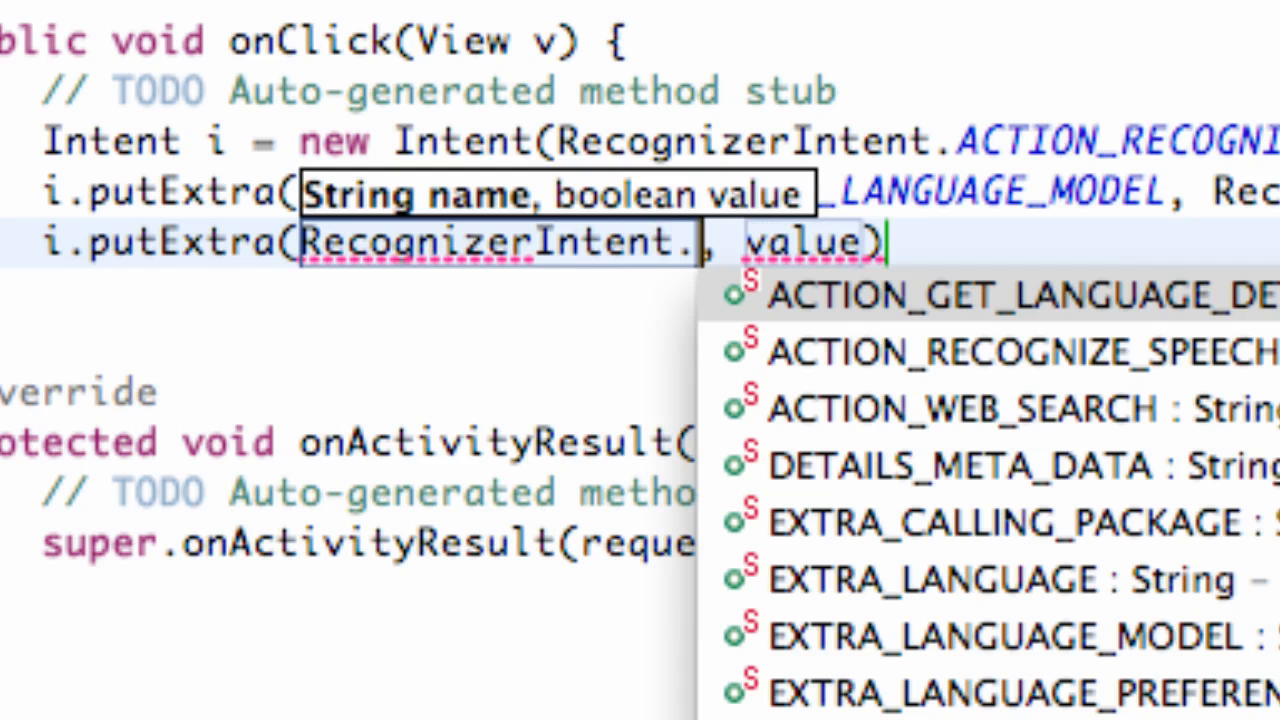
text(Extr)
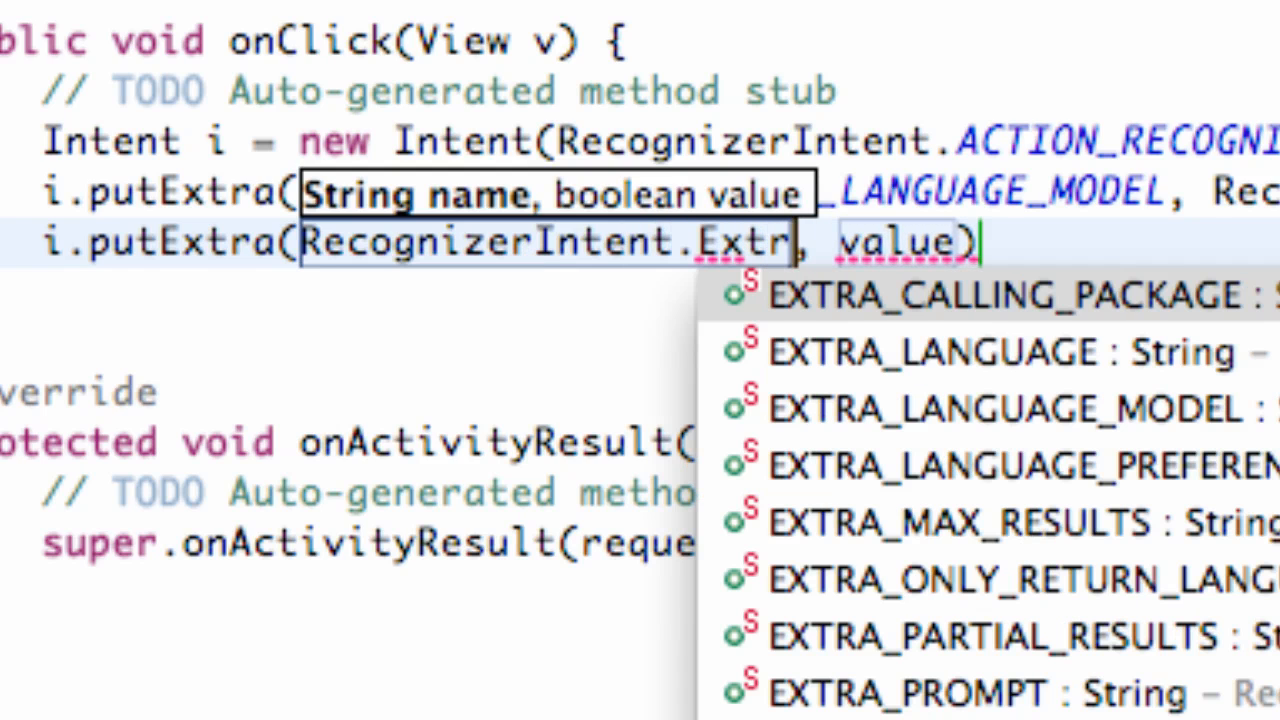
text(_pr)
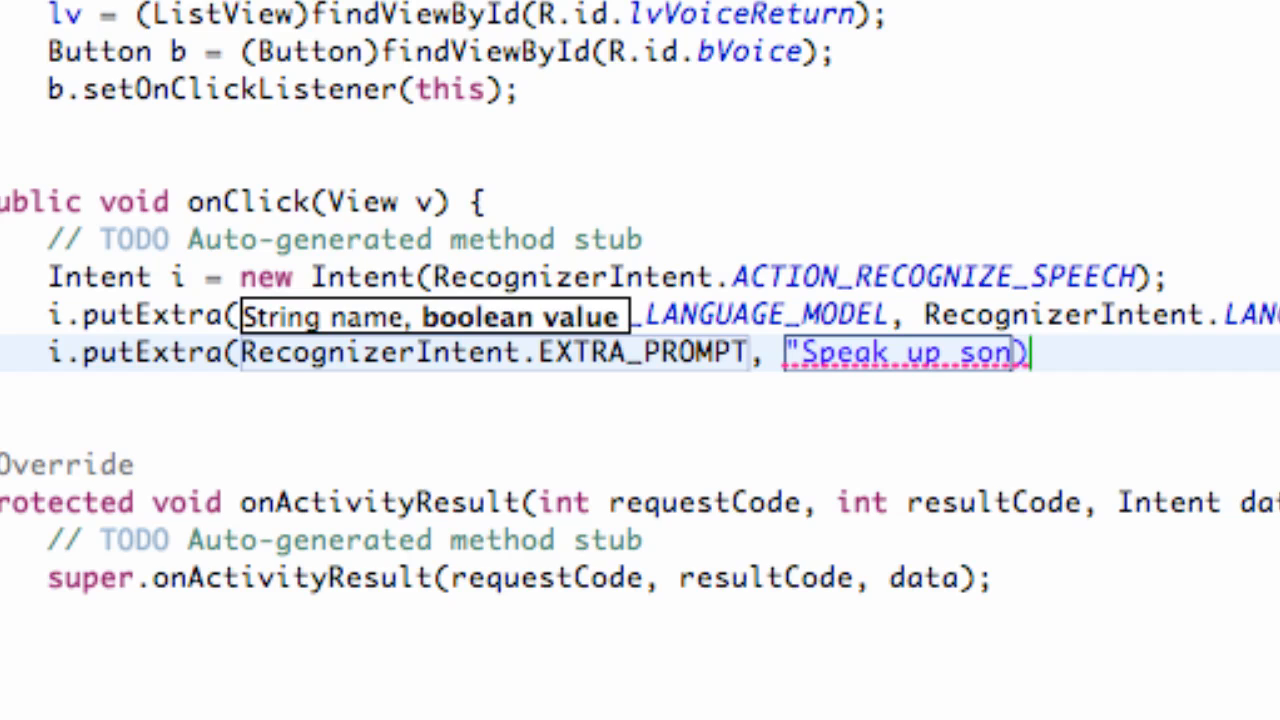
text(!")
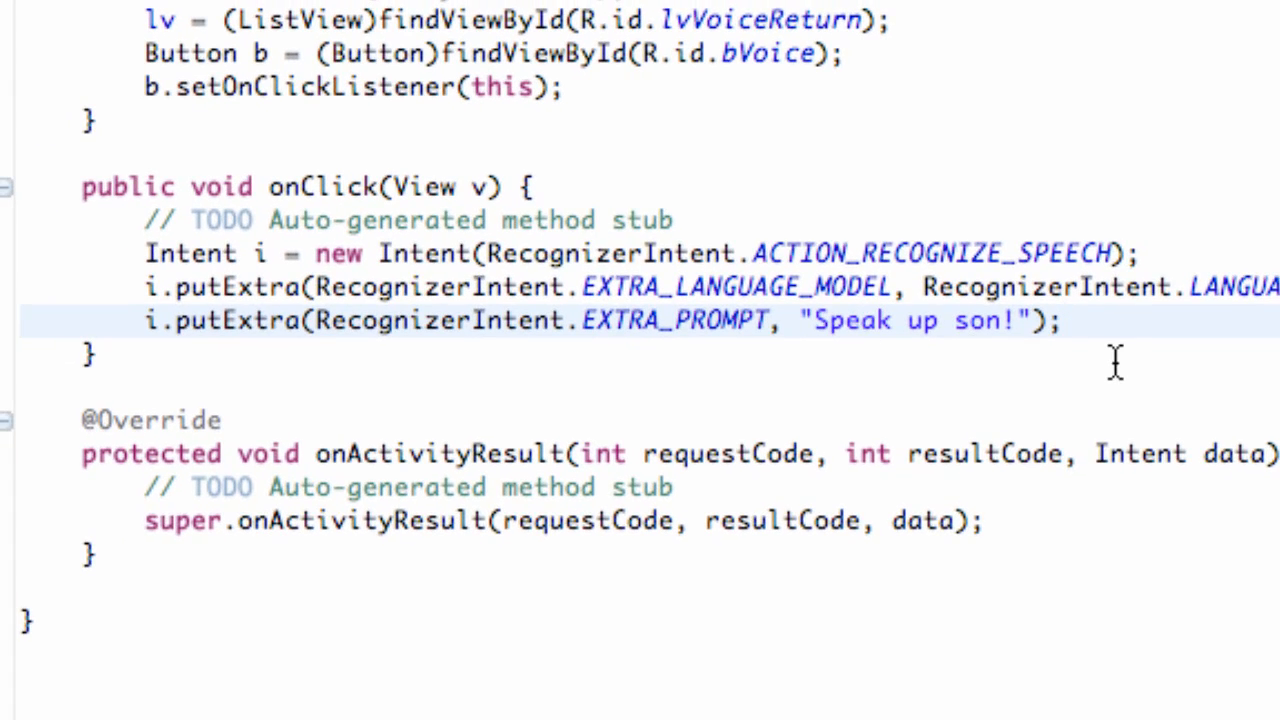
Add startActivityForResult(i, dfjdakfjdk); with a placeholder request code
text(startActivityForResult())
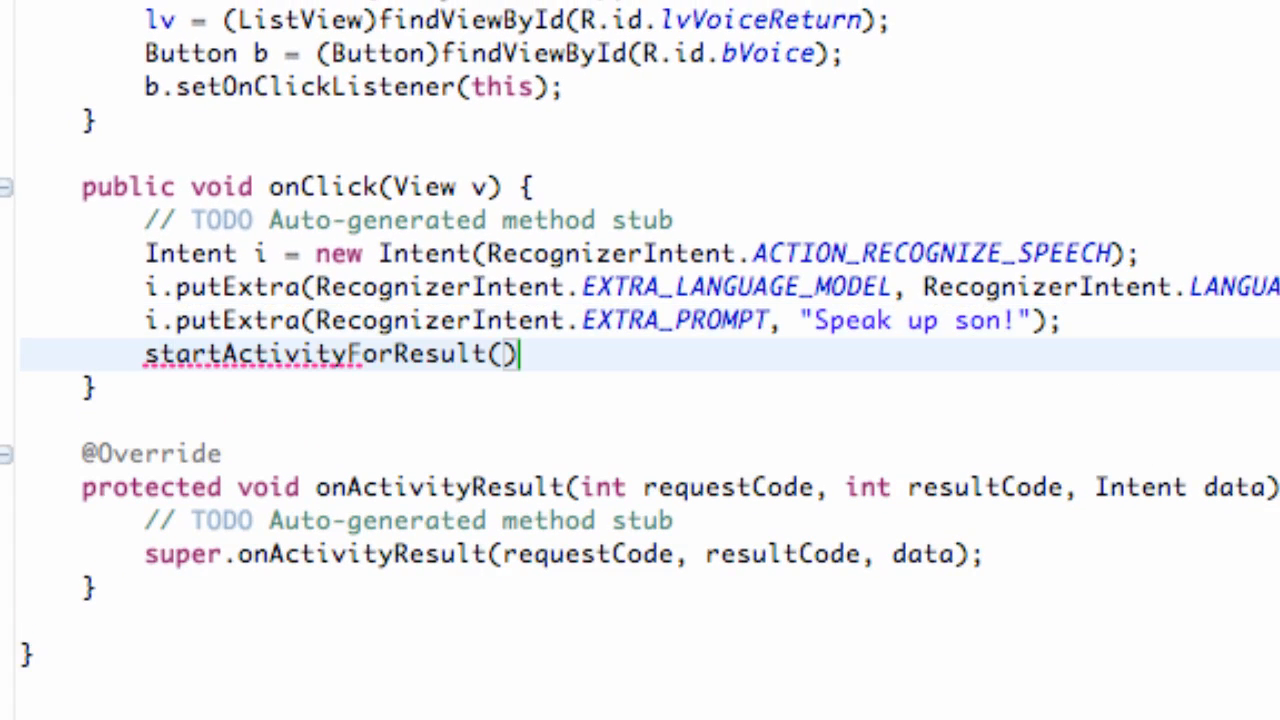
text(i,)
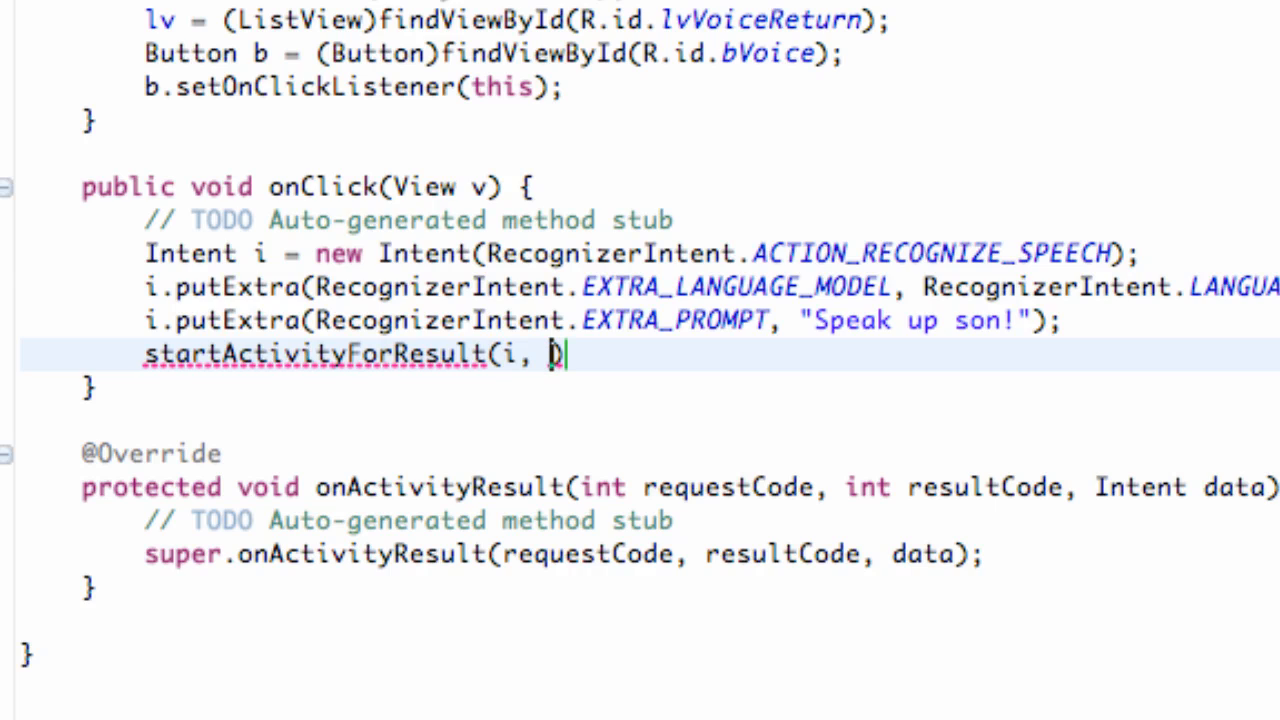
text(dfjdakfjdk)
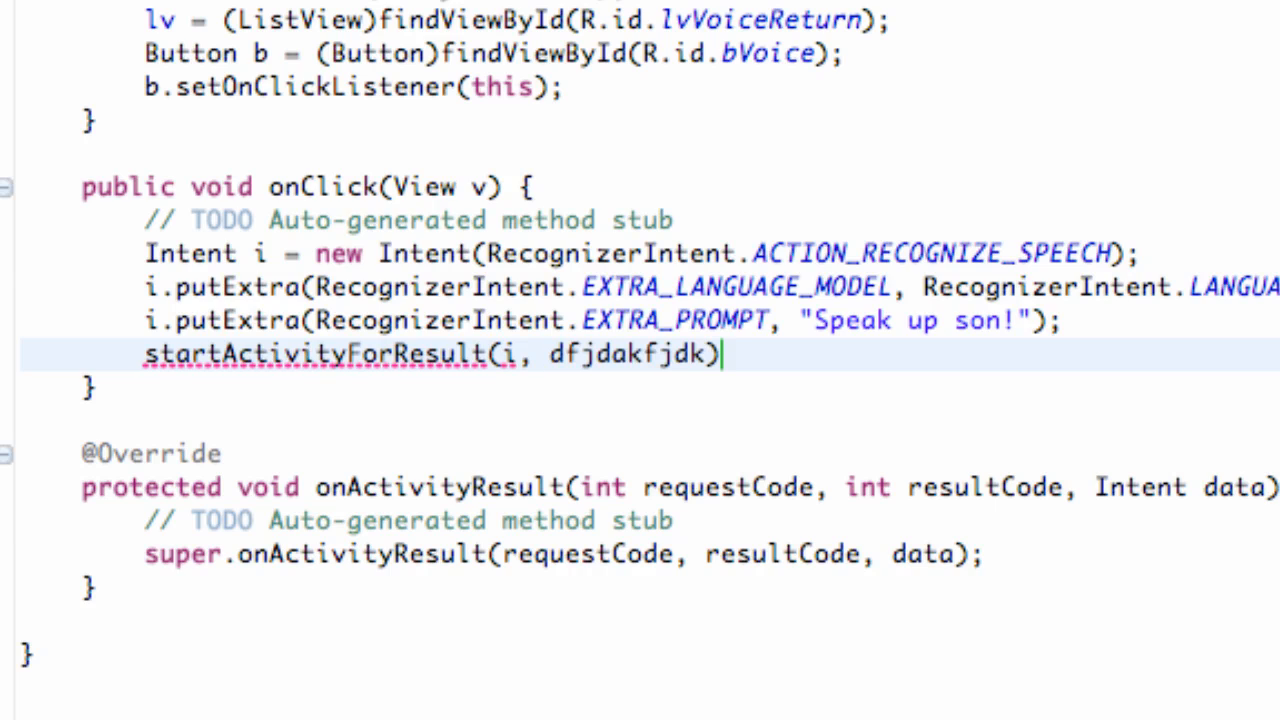
text(;)
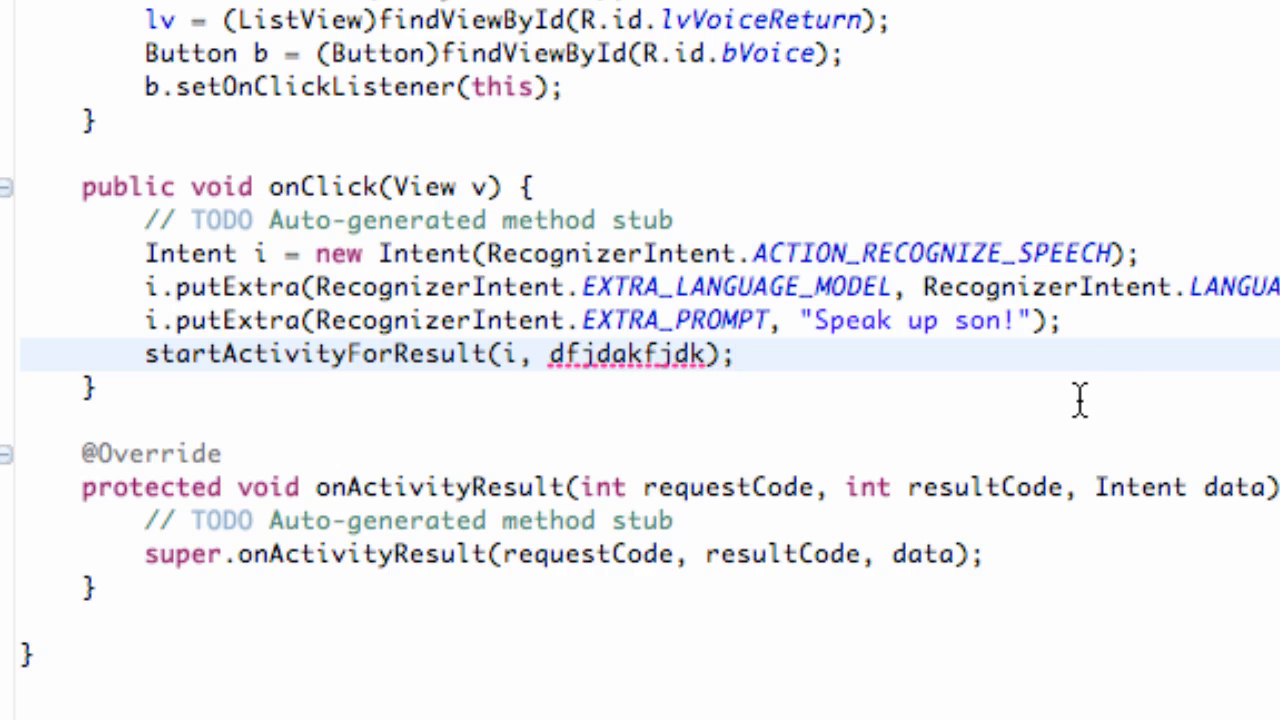